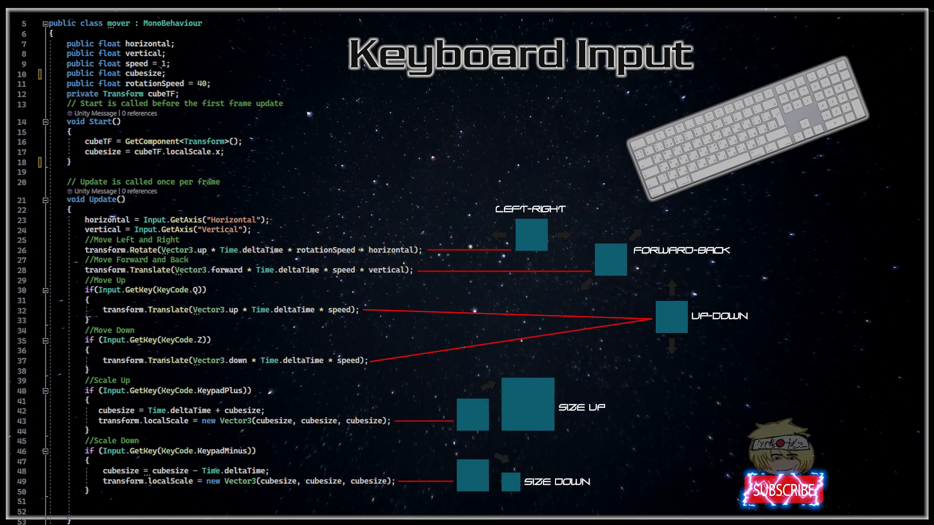
Step: Switch to the Unity editor showing SampleScene with only Main Camera and Directional Light
{"action": "left_click", "coordinate": [781, 490]}
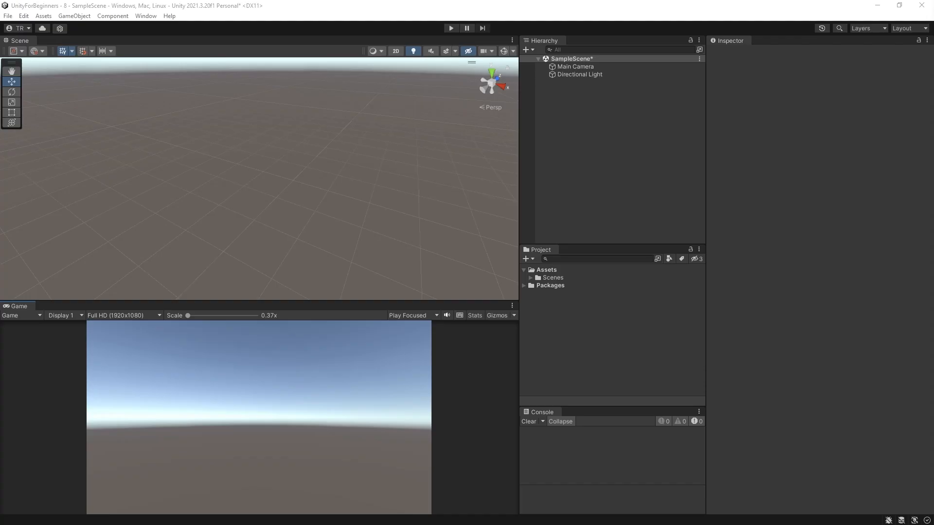
{"action": "mouse_move", "coordinate": [569, 130]}
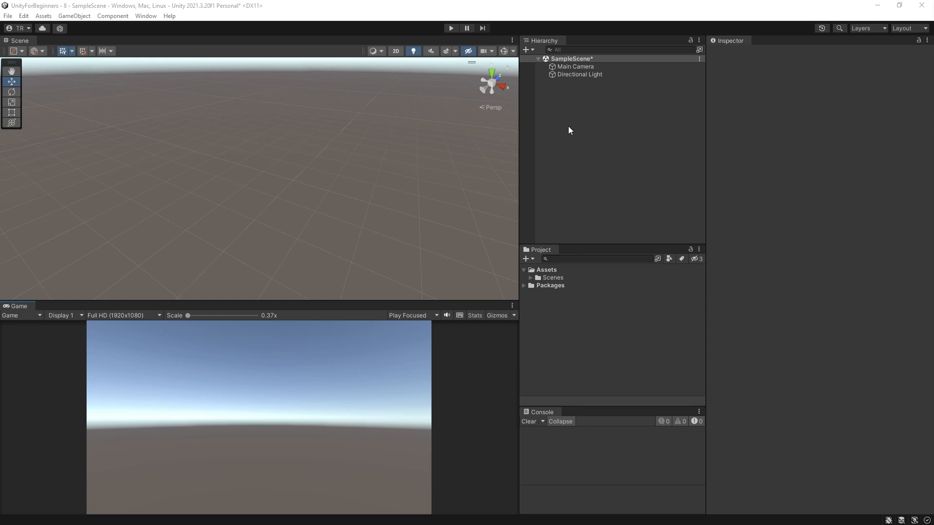
Step: Create a 3D Cube from the Hierarchy and reset its Transform to the origin at scale 1
{"action": "right_click", "coordinate": [569, 130]}
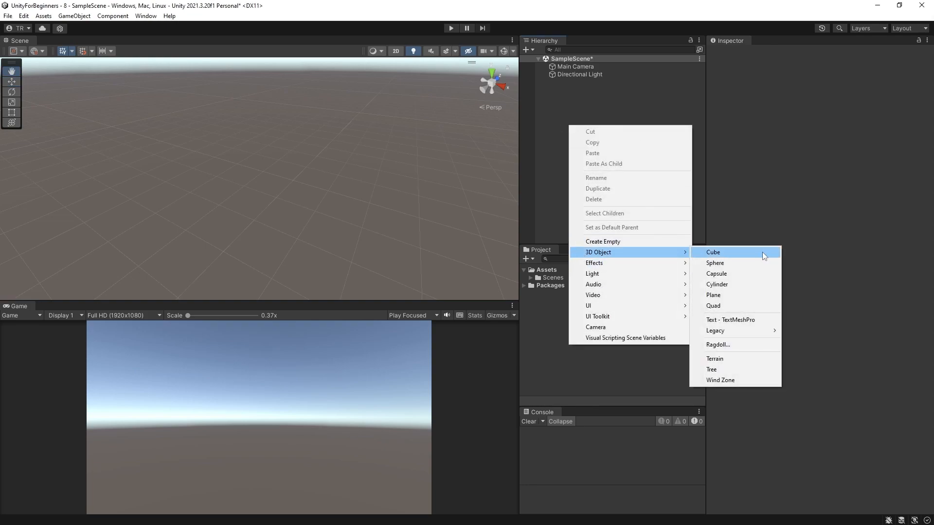
{"action": "left_click", "coordinate": [713, 251]}
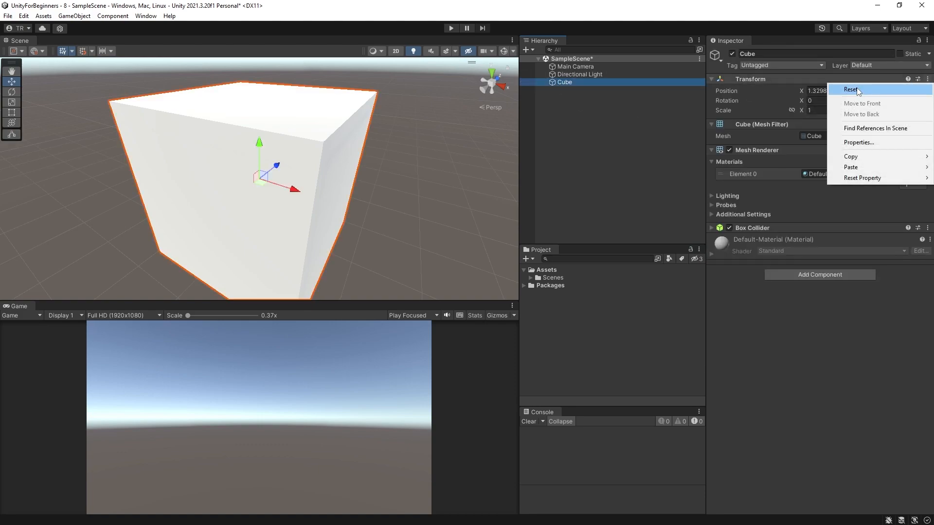
{"action": "left_click", "coordinate": [851, 90]}
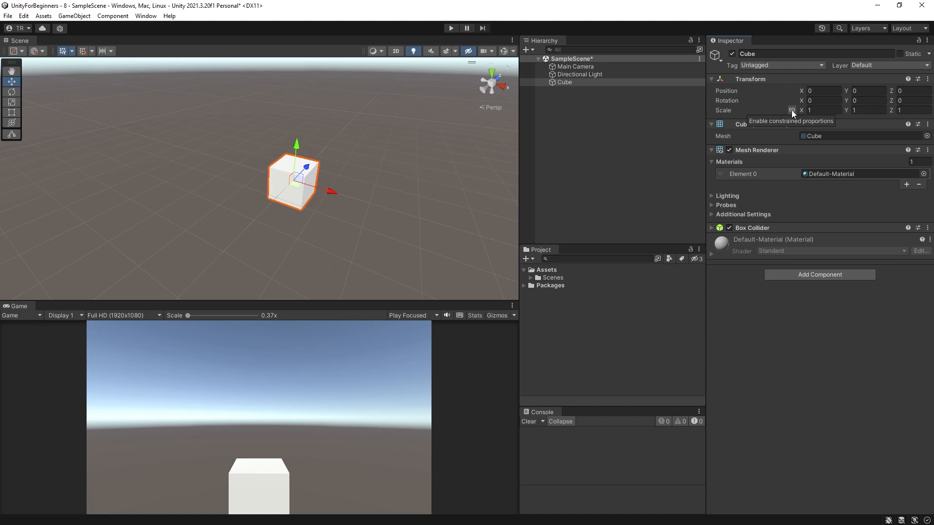
{"action": "left_click", "coordinate": [824, 110]}
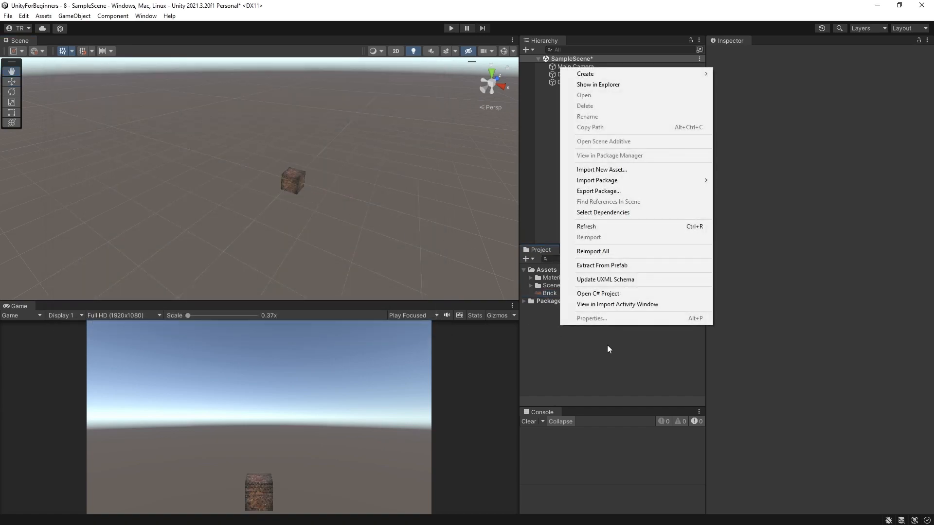
Step: Create a new folder named 'Images' in the project assets
{"action": "left_click", "coordinate": [584, 74]}
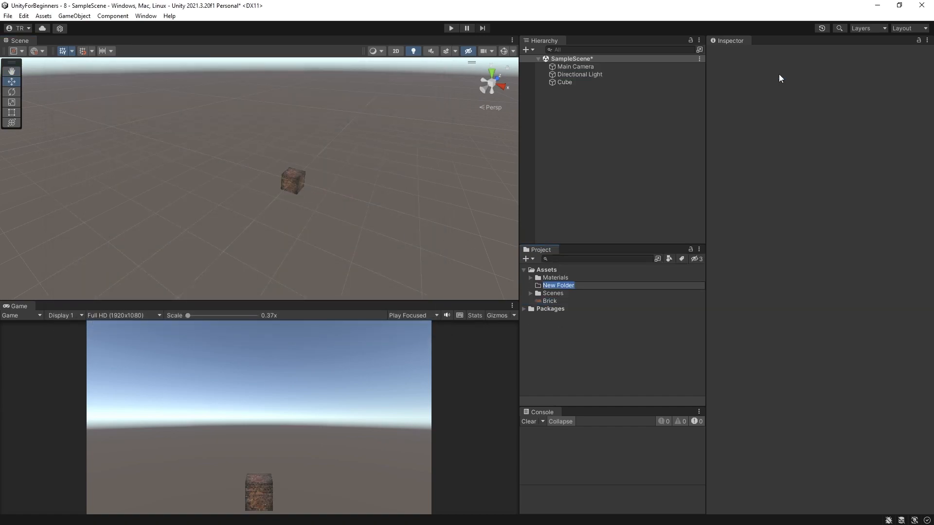
{"action": "type", "text": "Images"}
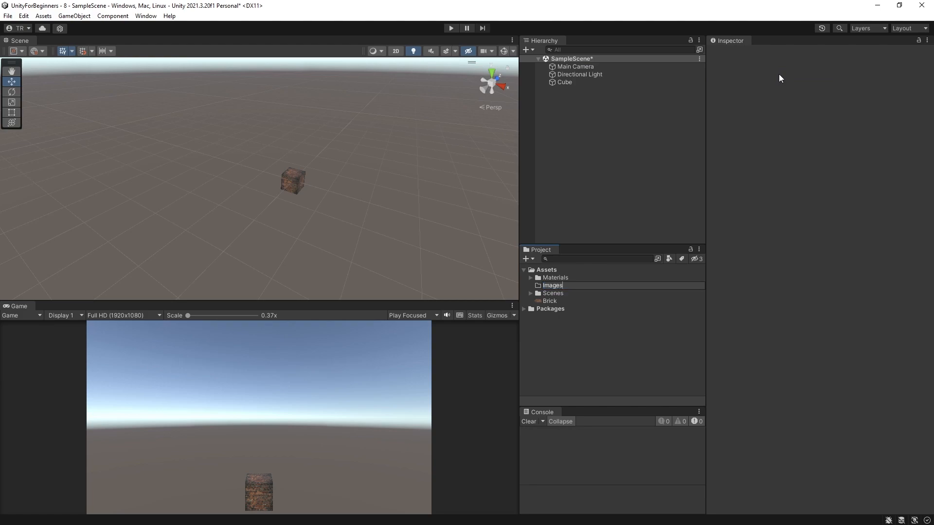
{"action": "left_click", "coordinate": [551, 278]}
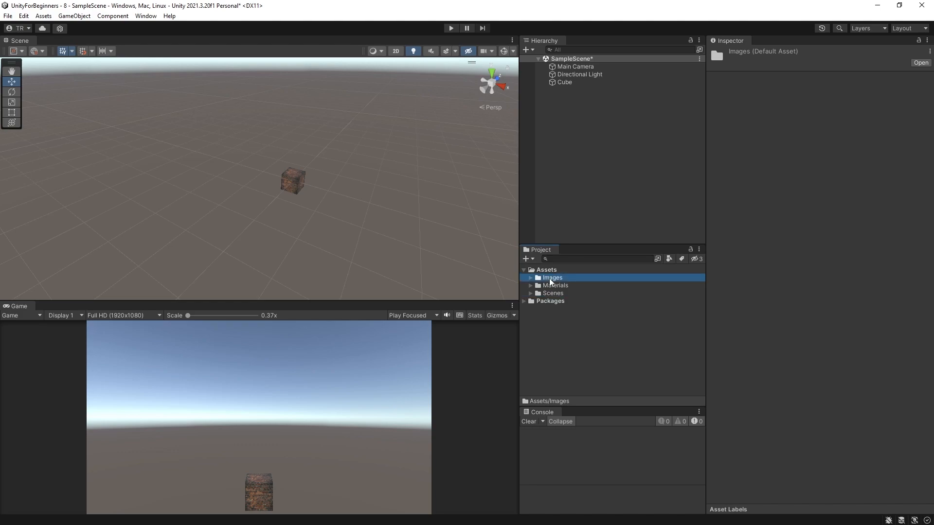
{"action": "mouse_move", "coordinate": [639, 216]}
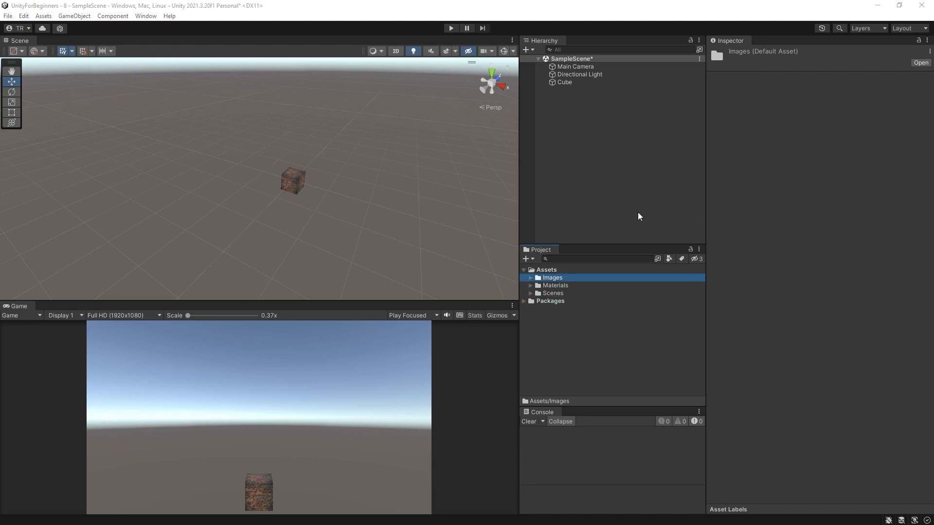
{"action": "mouse_move", "coordinate": [589, 311]}
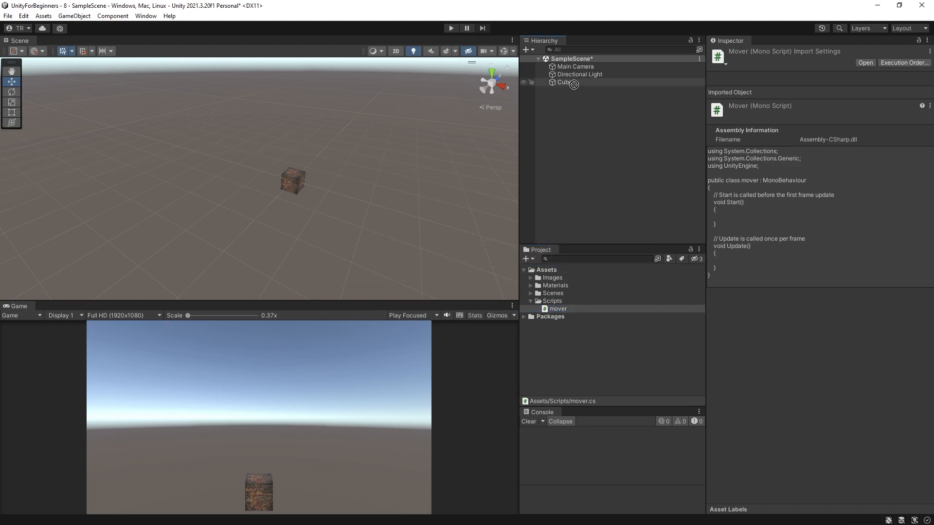
Step: Drag the mover script from Assets/Scripts onto the Cube as a component
{"action": "left_click", "coordinate": [564, 82]}
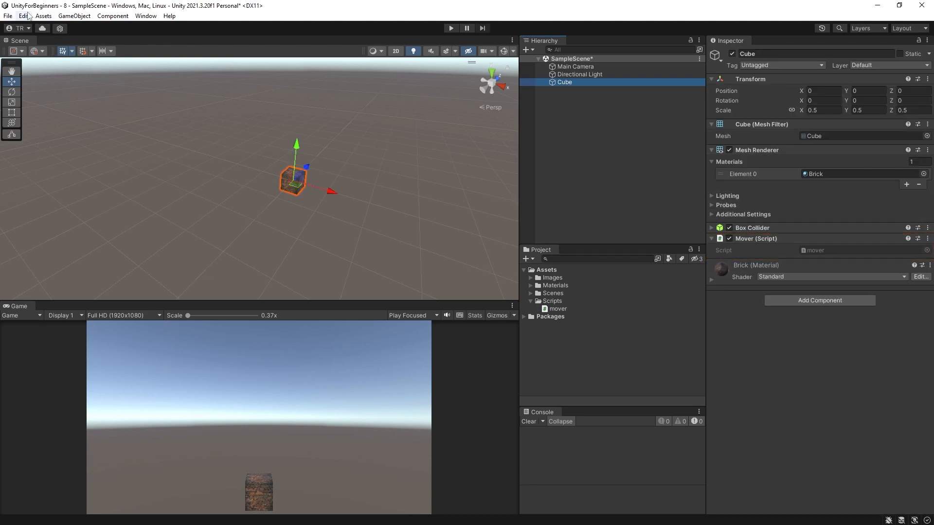
Step: Open Project Settings > Input Manager and inspect the Horizontal axis (left/right, a/d keys)
{"action": "left_click", "coordinate": [23, 15]}
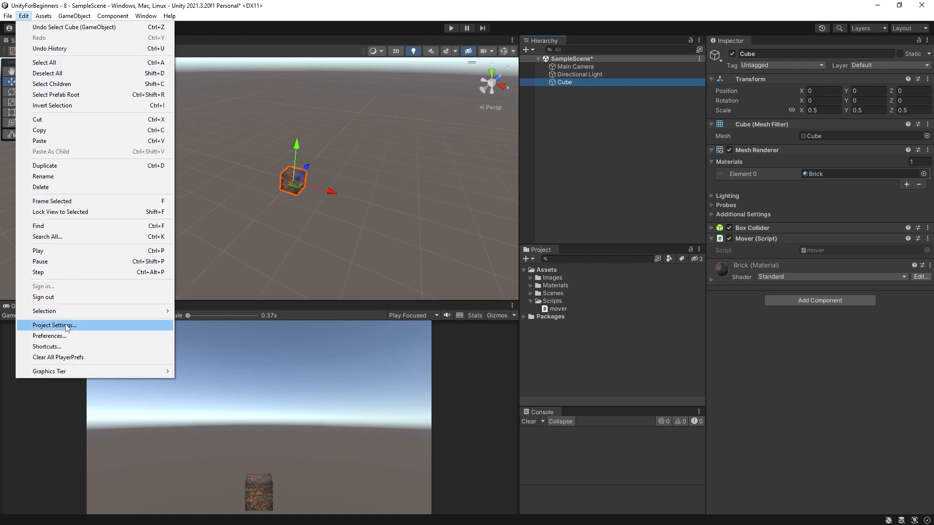
{"action": "left_click", "coordinate": [53, 325]}
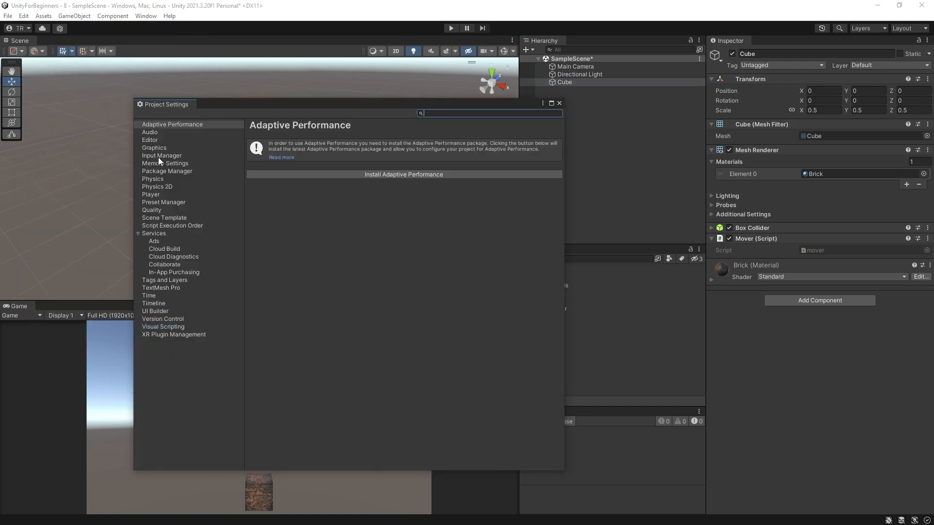
{"action": "left_click", "coordinate": [161, 156]}
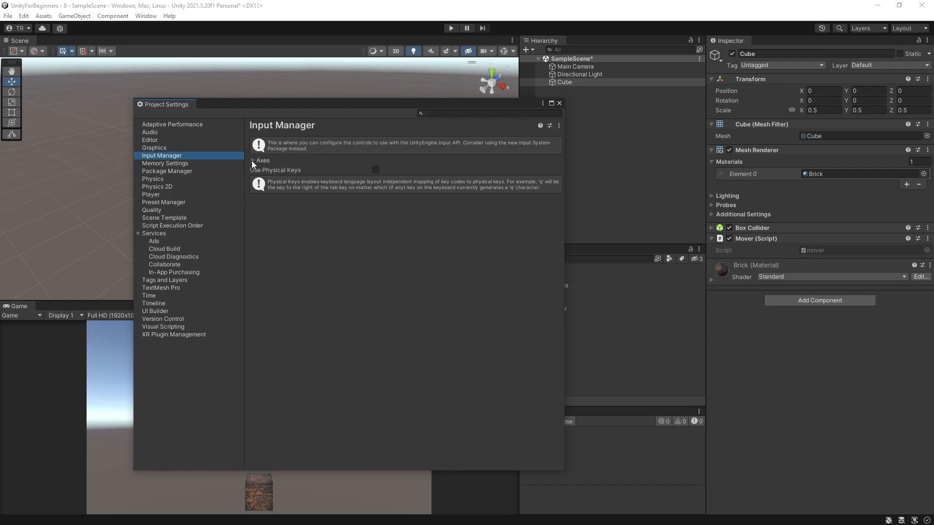
{"action": "left_click", "coordinate": [258, 161]}
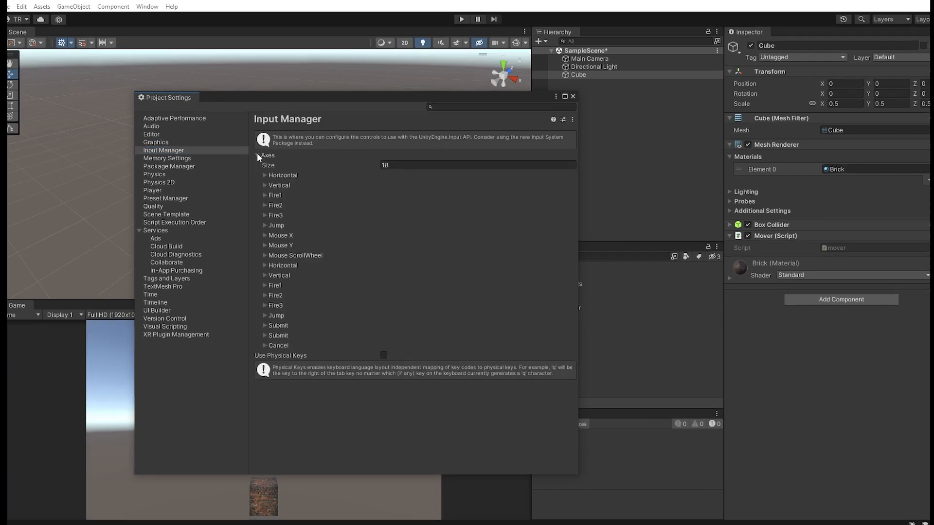
{"action": "left_click", "coordinate": [563, 96]}
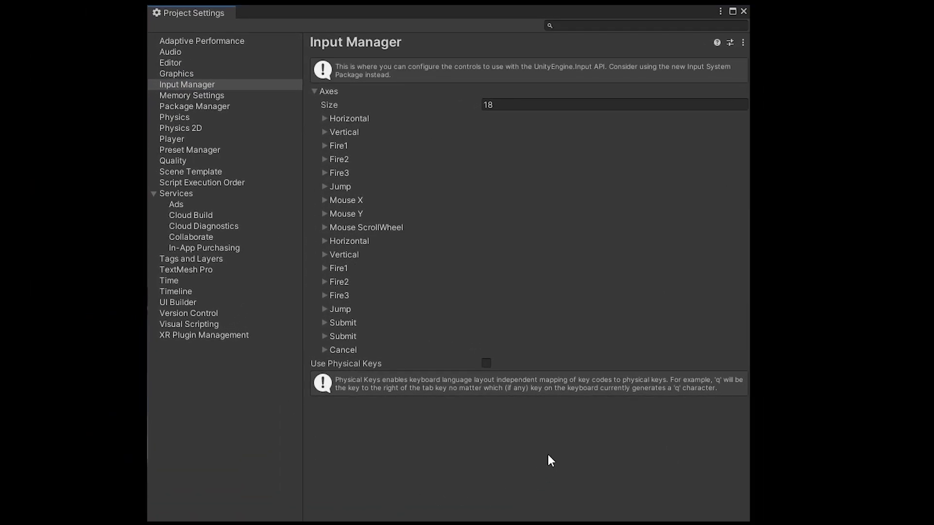
{"action": "mouse_move", "coordinate": [542, 460]}
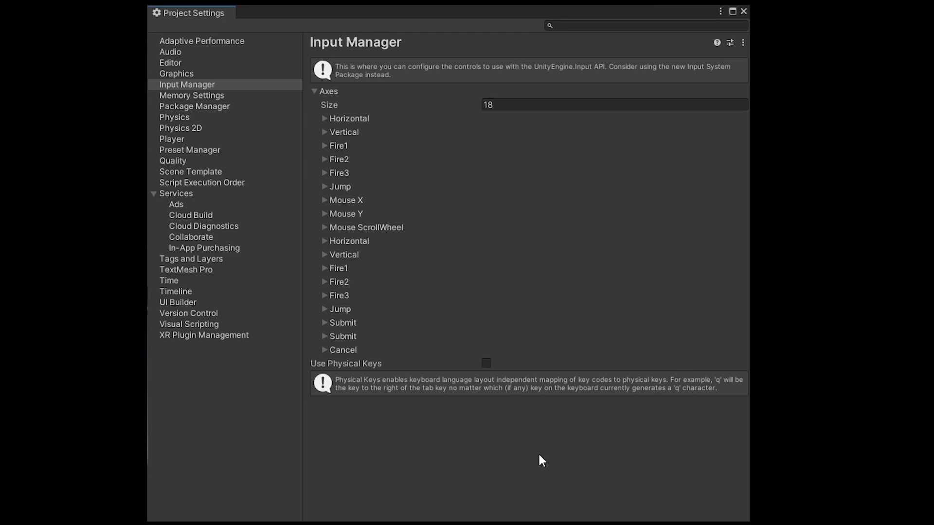
{"action": "mouse_move", "coordinate": [493, 402]}
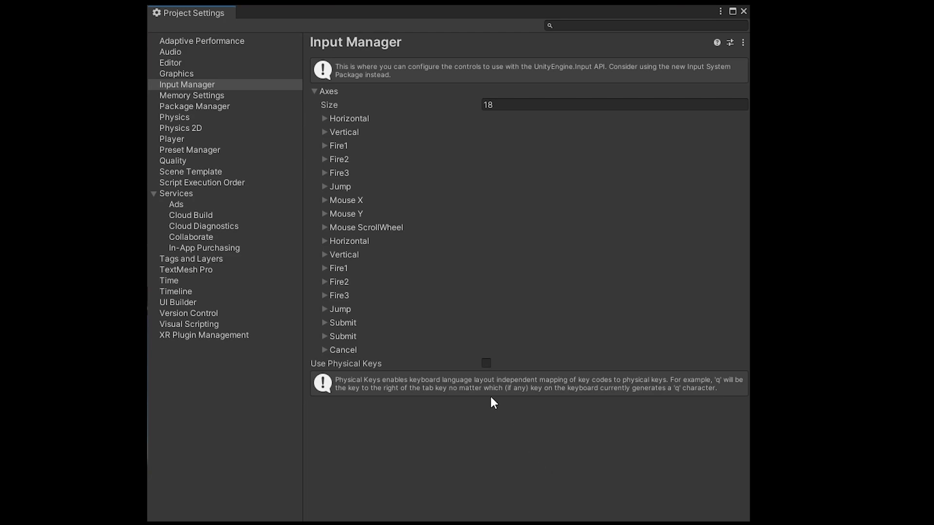
{"action": "left_click", "coordinate": [323, 118]}
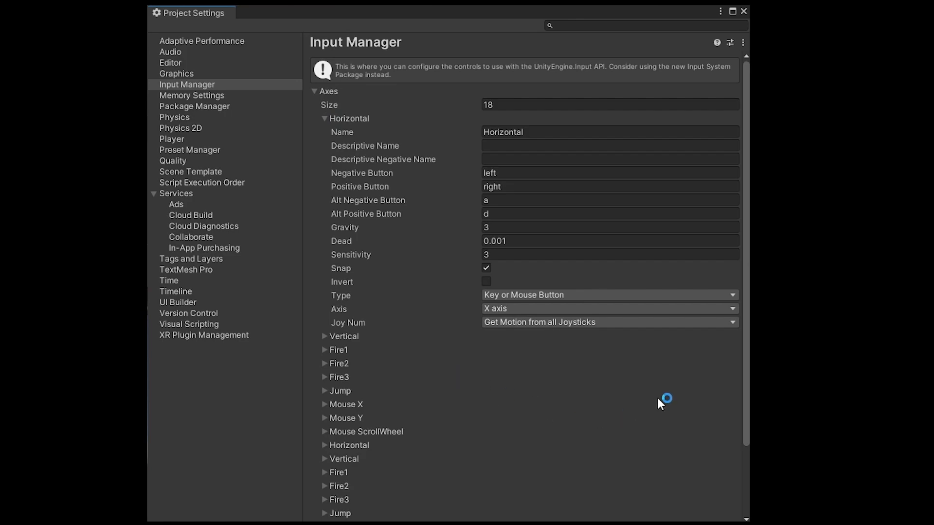
{"action": "mouse_move", "coordinate": [662, 401]}
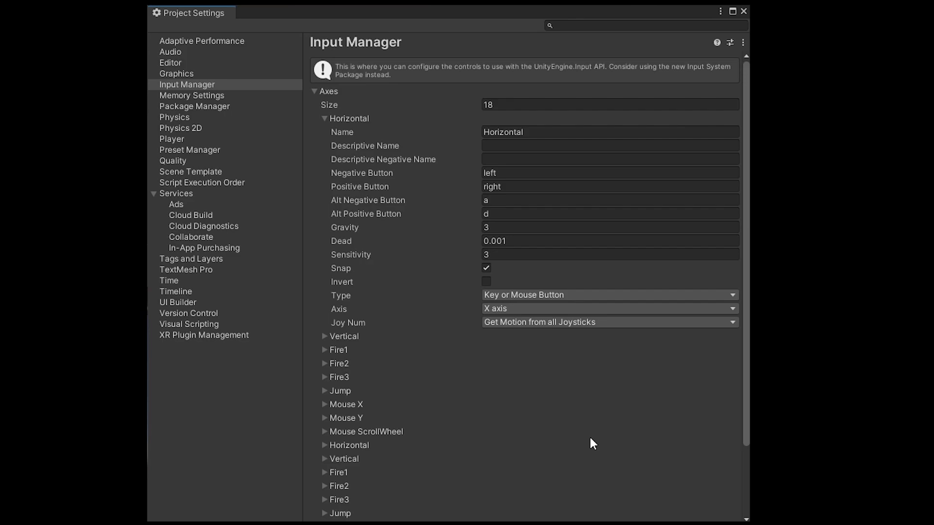
{"action": "mouse_move", "coordinate": [283, 145]}
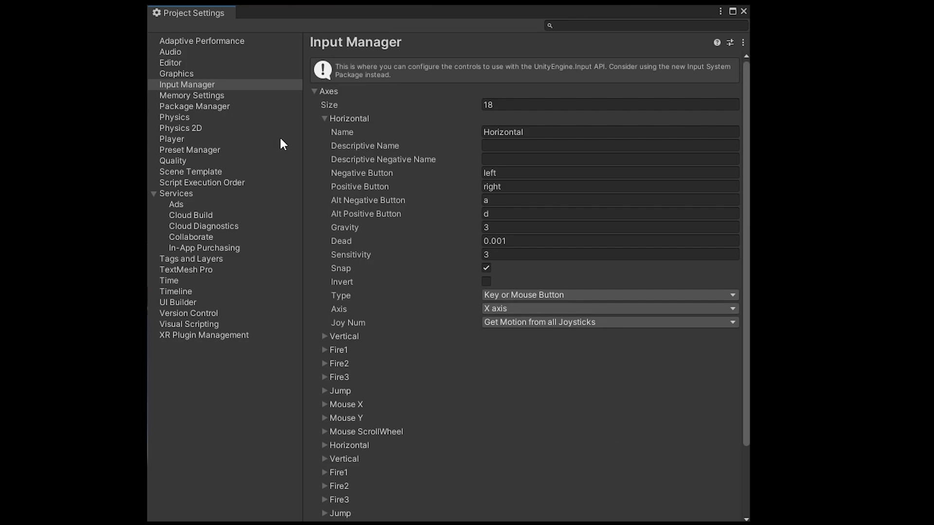
{"action": "left_click", "coordinate": [324, 118]}
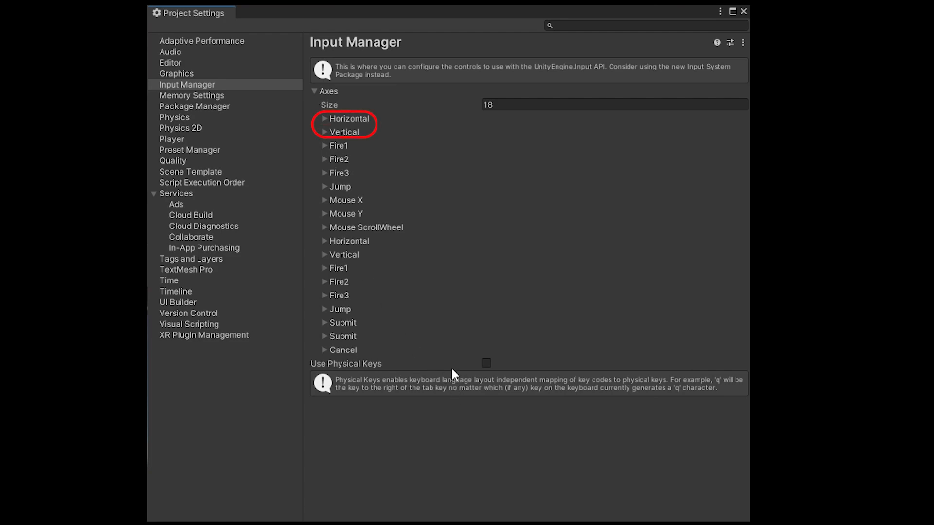
{"action": "mouse_move", "coordinate": [418, 188]}
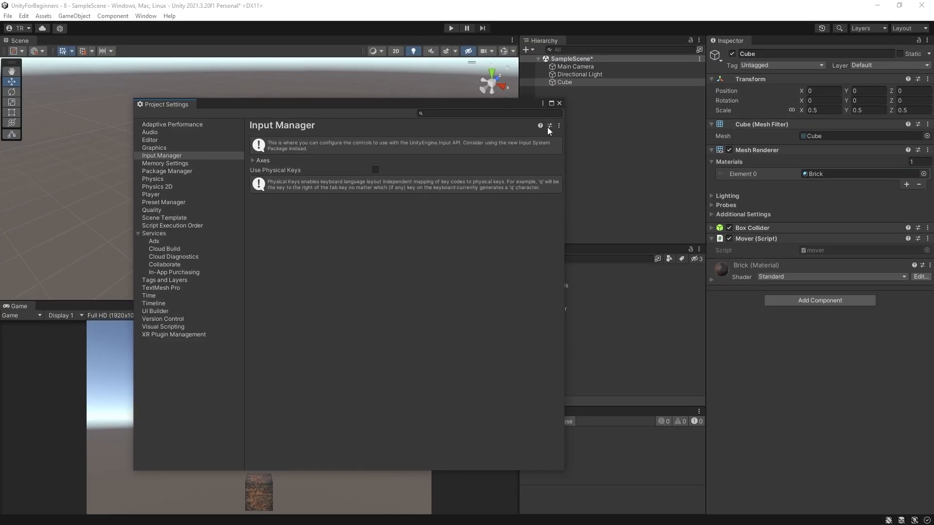
Step: Close Project Settings and open the mover script in Visual Studio
{"action": "left_click", "coordinate": [558, 103]}
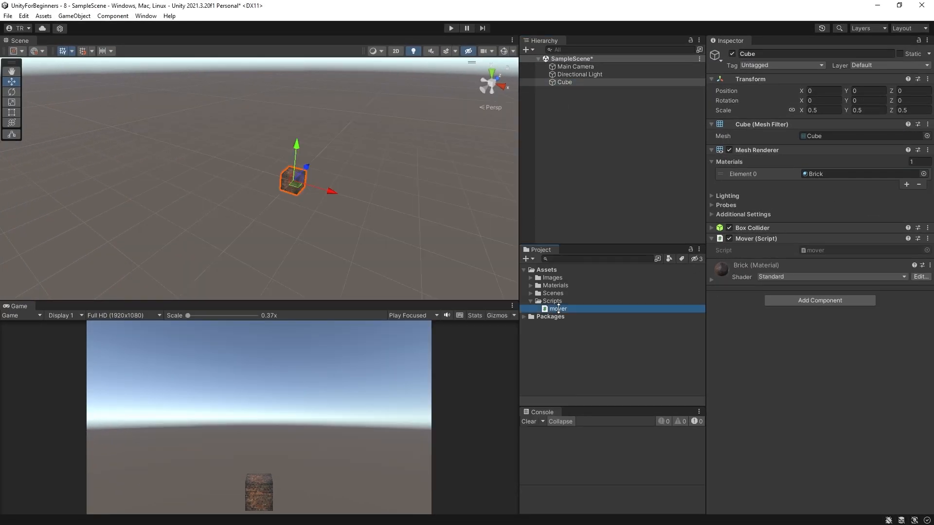
{"action": "double_click", "coordinate": [558, 308]}
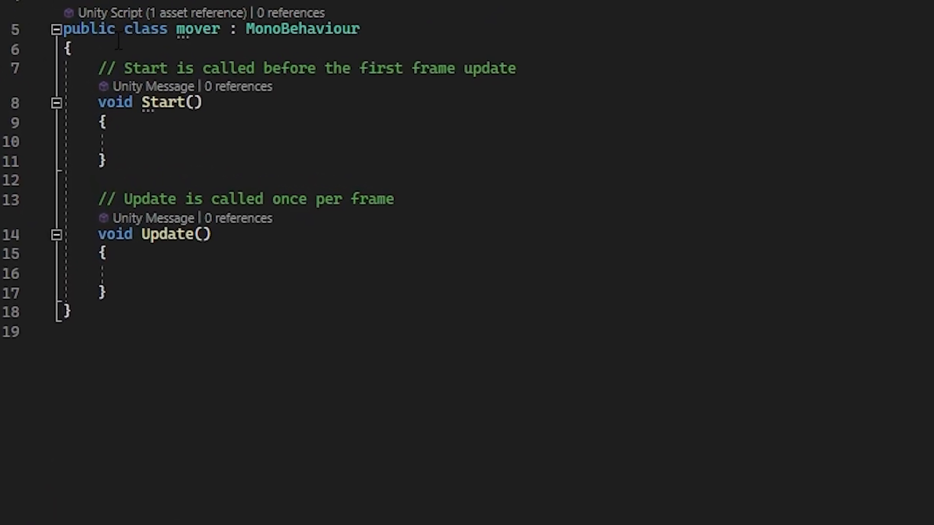
Step: Declare public float fields 'horizontal' and 'vertical' in the mover class
{"action": "left_click", "coordinate": [74, 48]}
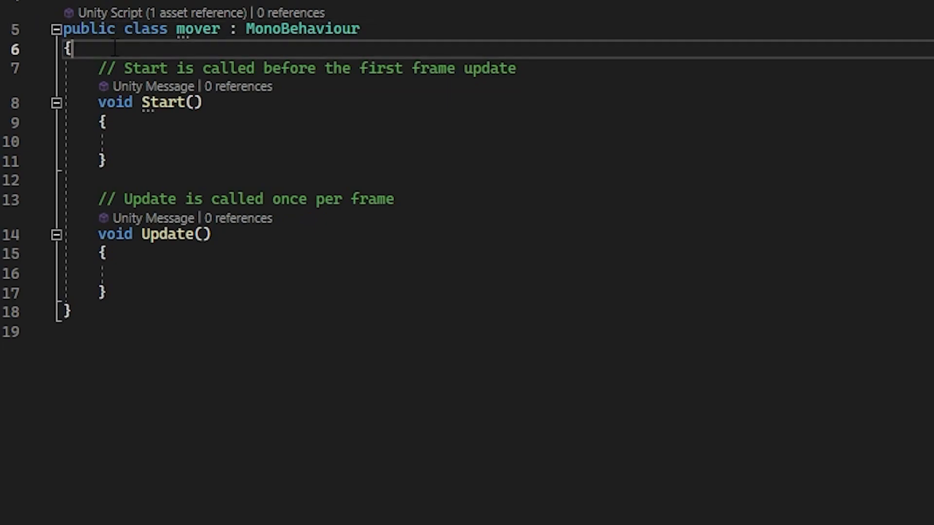
{"action": "type", "text": "public float"}
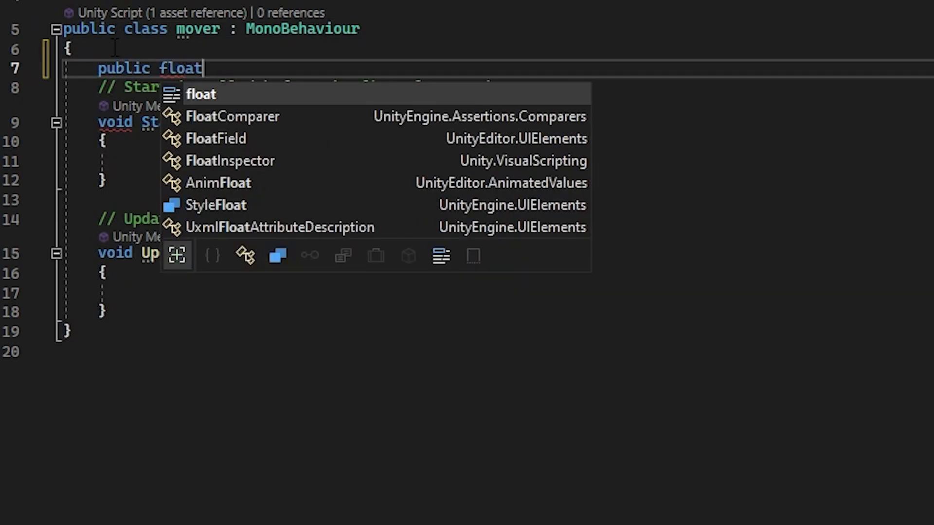
{"action": "type", "text": "ho"}
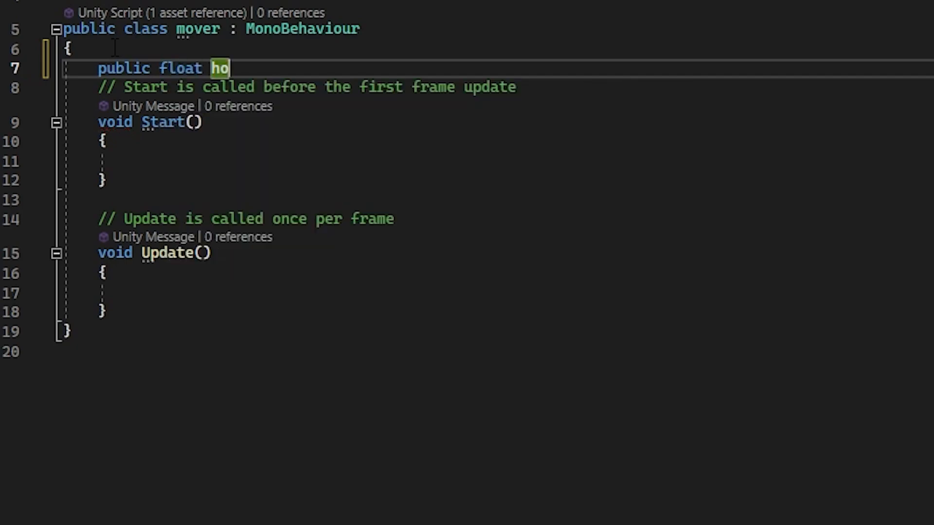
{"action": "type", "text": "rizontal;"}
{"action": "type", "text": "public float vertical;"}
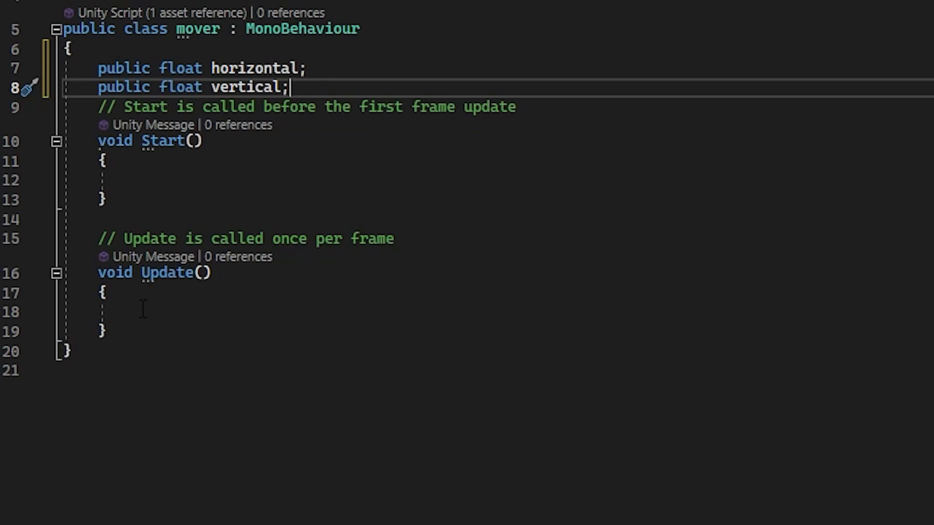
Step: In Update, assign horizontal = Input.GetAxis("Horizontal") and vertical = Input.GetAxis("Vertical")
{"action": "left_click", "coordinate": [142, 312]}
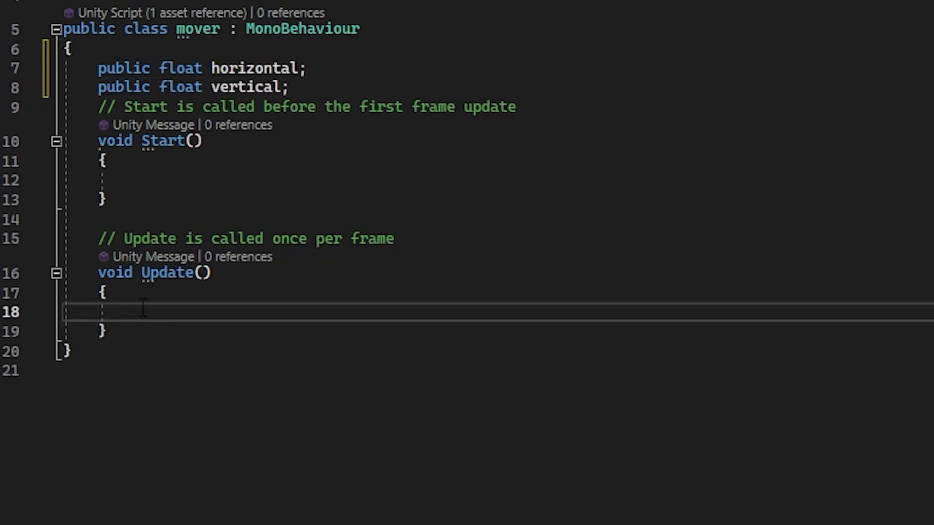
{"action": "type", "text": "horizontal"}
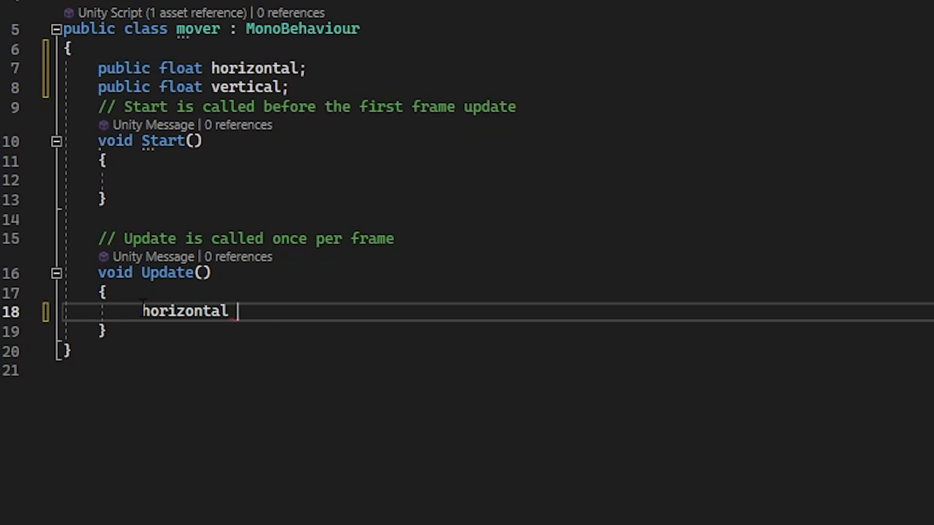
{"action": "type", "text": "= input.GetAxis"}
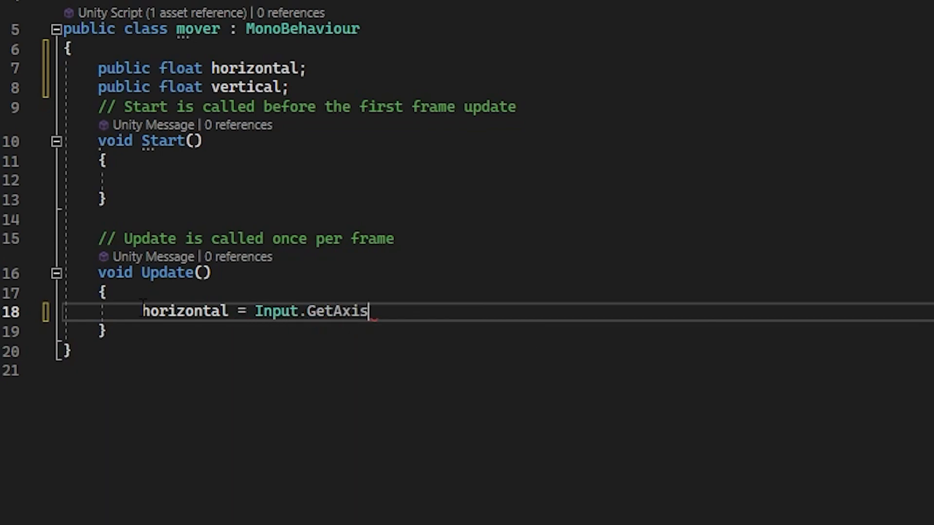
{"action": "type", "text": "("}
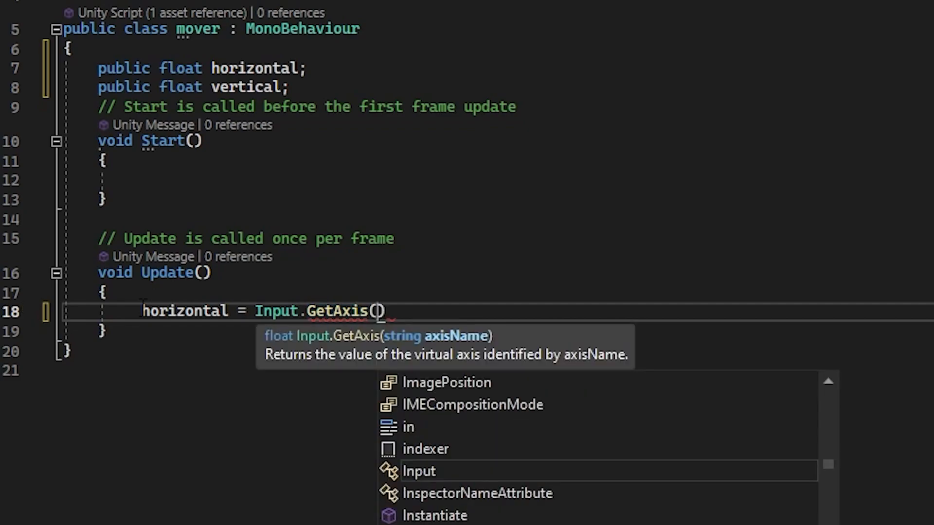
{"action": "type", "text": "\"Hori"}
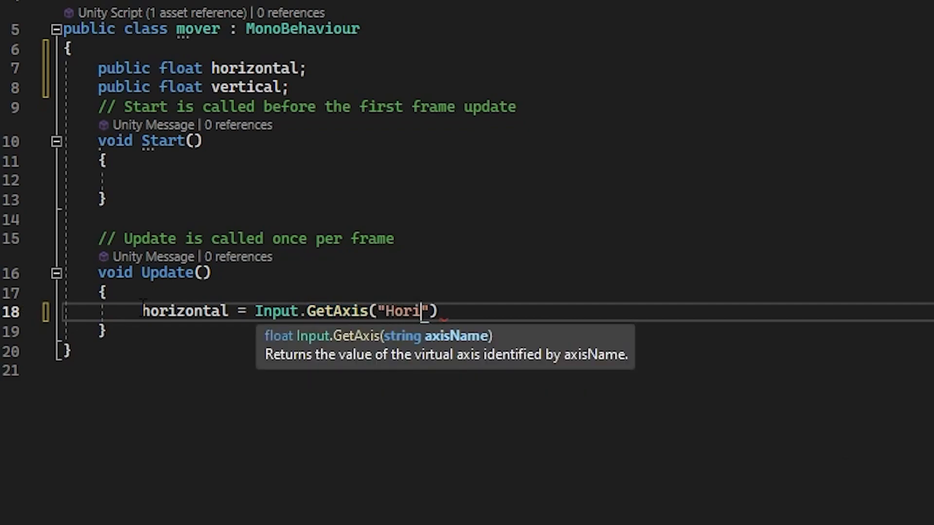
{"action": "type", "text": "zontal"}
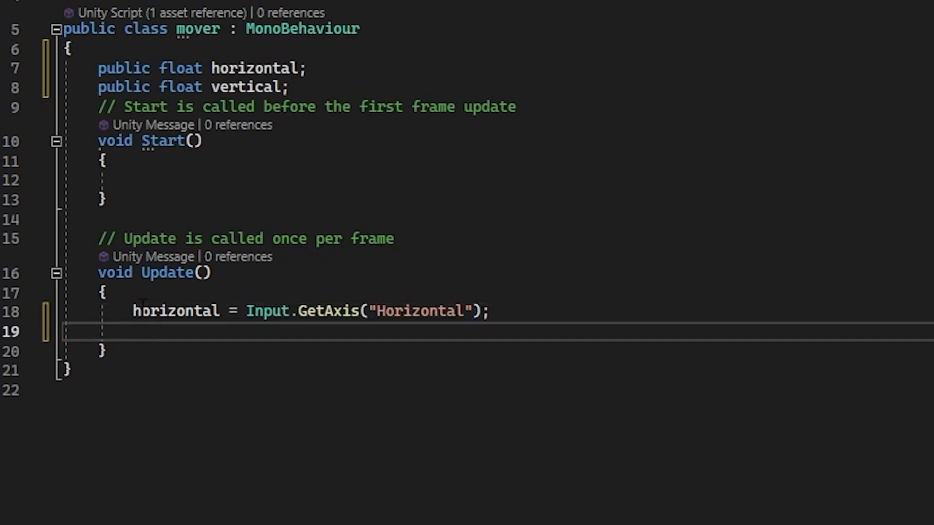
{"action": "type", "text": "vertical"}
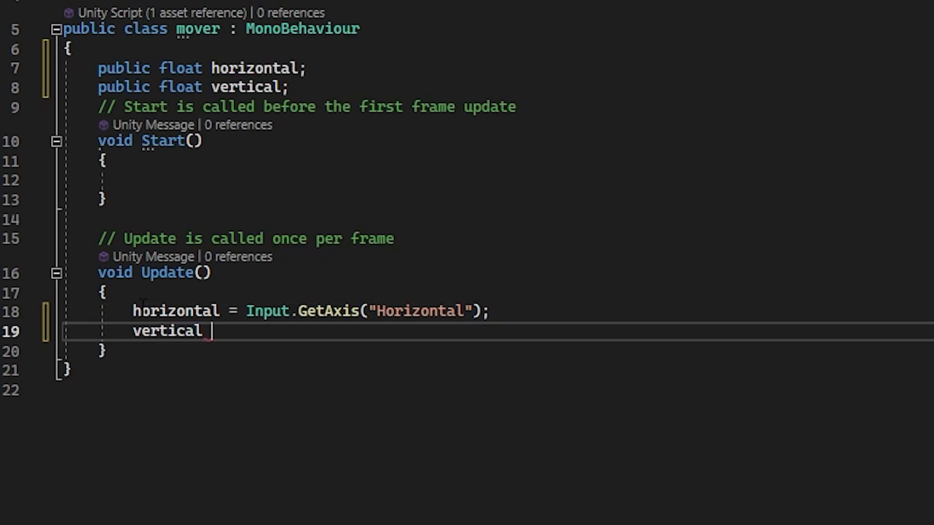
{"action": "type", "text": "= Input"}
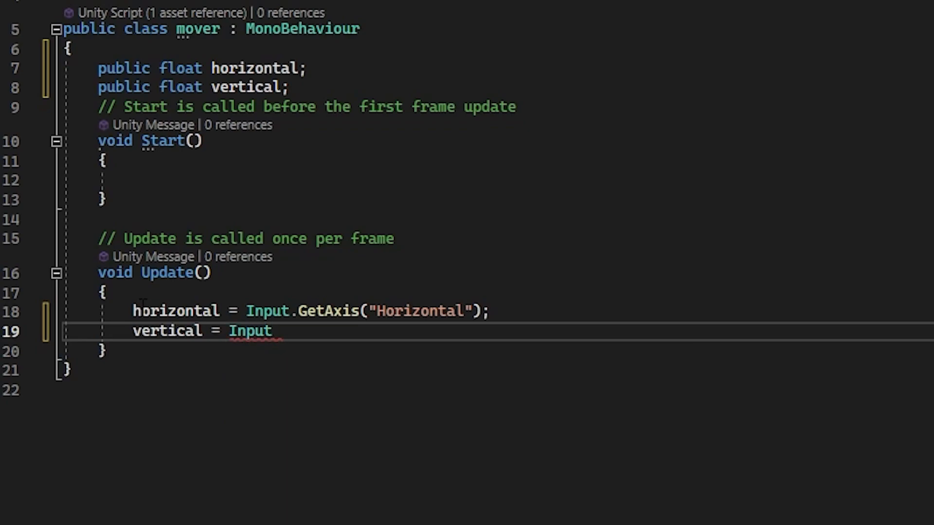
{"action": "type", "text": ".GetAxis(\"Ver\""}
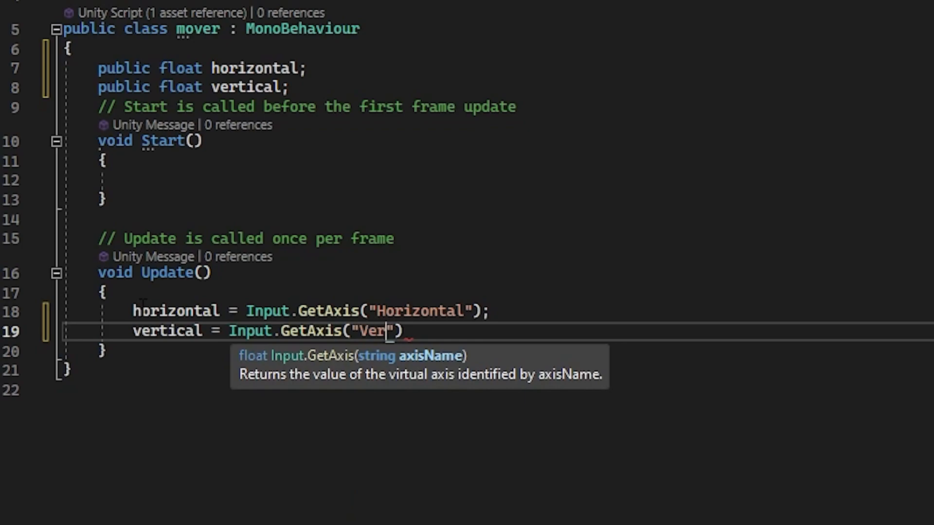
{"action": "type", "text": "tical"}
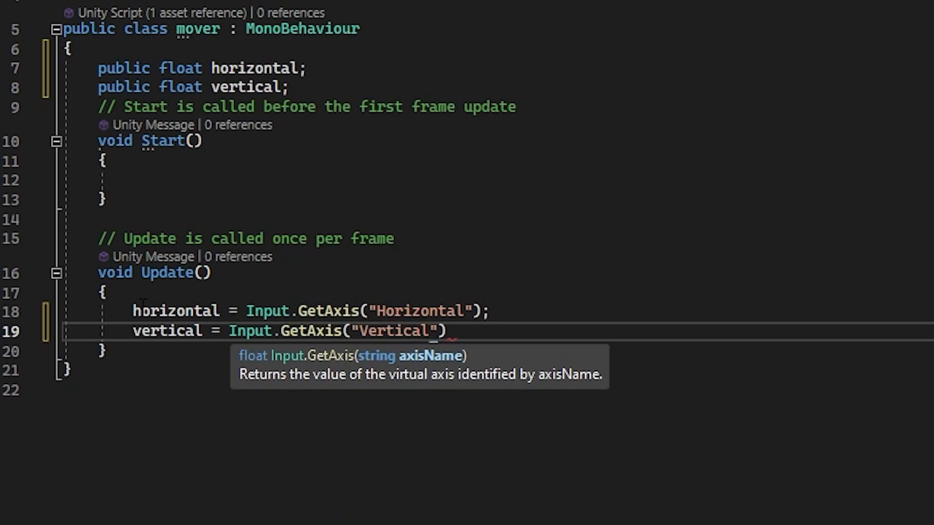
{"action": "key", "text": "Enter"}
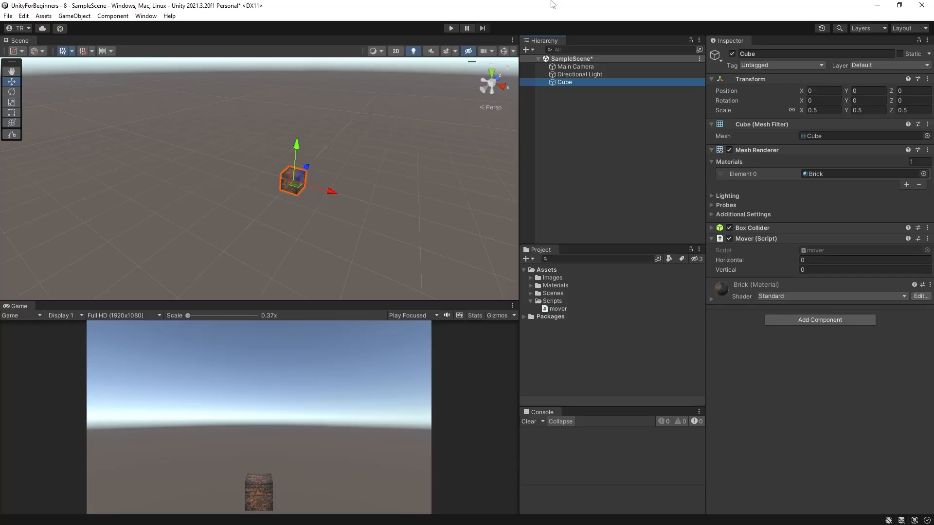
{"action": "mouse_move", "coordinate": [525, 5]}
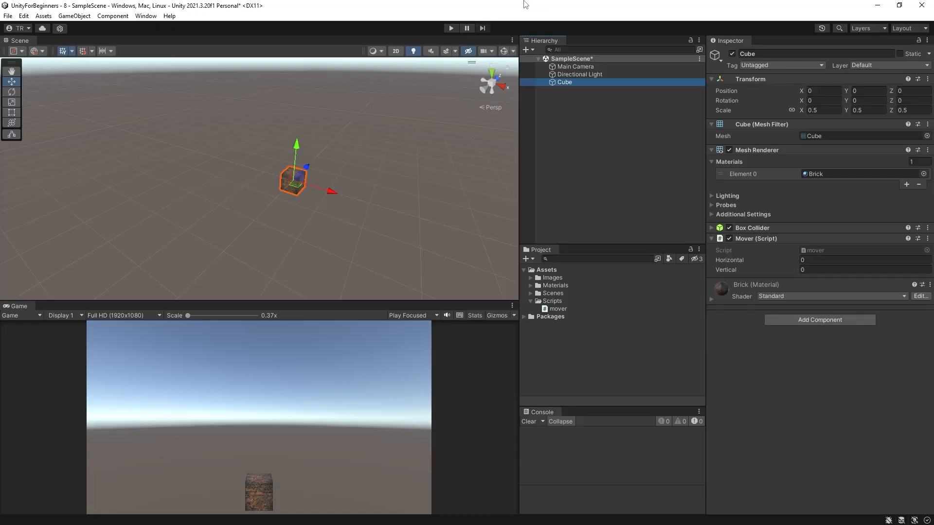
{"action": "left_click", "coordinate": [451, 28]}
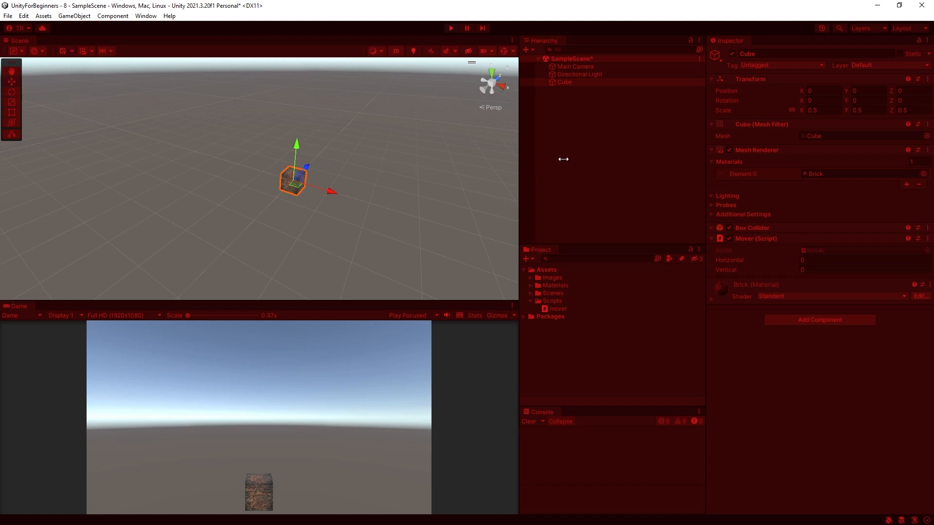
{"action": "mouse_move", "coordinate": [542, 126]}
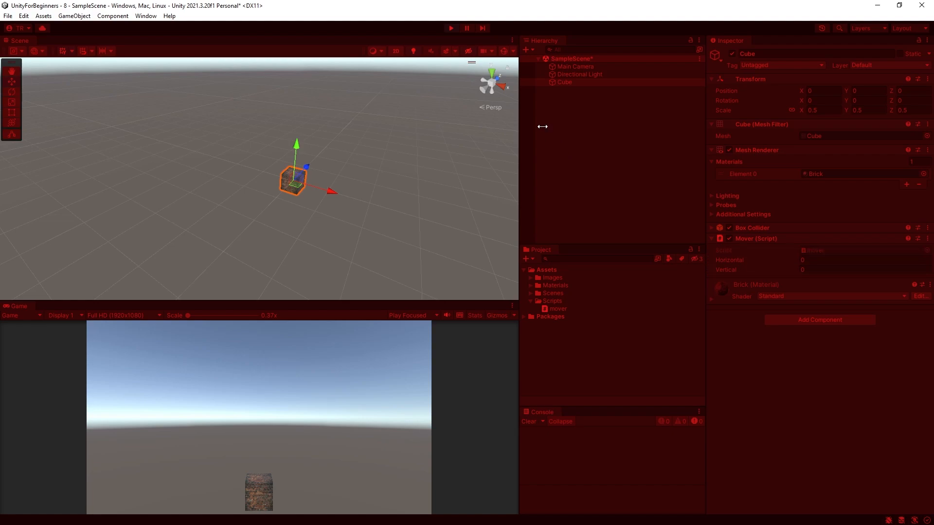
{"action": "mouse_move", "coordinate": [451, 29]}
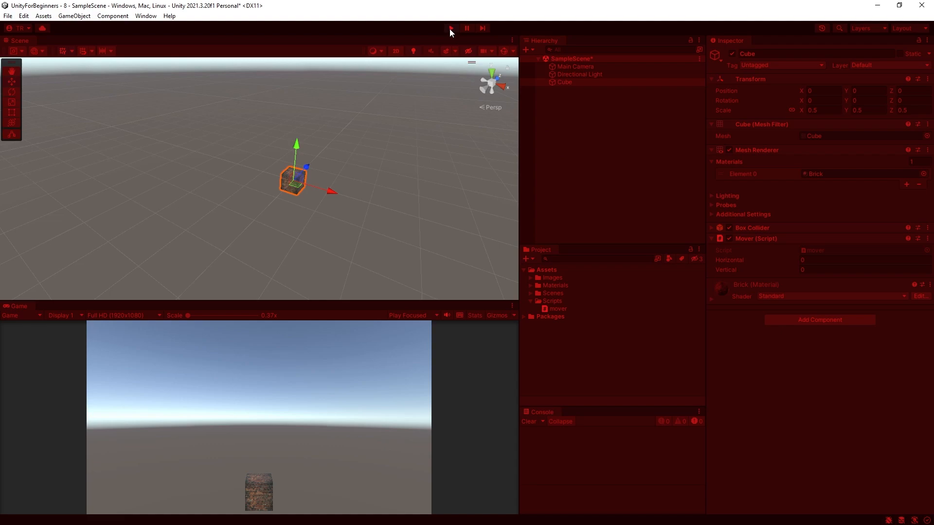
{"action": "left_click", "coordinate": [451, 28]}
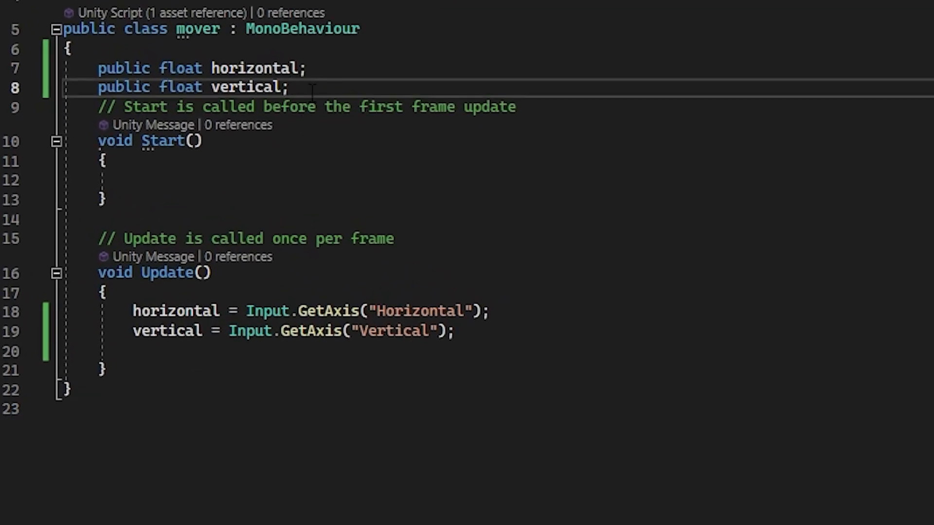
Step: Add public float fields 'width' and 'speed = 1' to the mover script
{"action": "type", "text": "public float width;"}
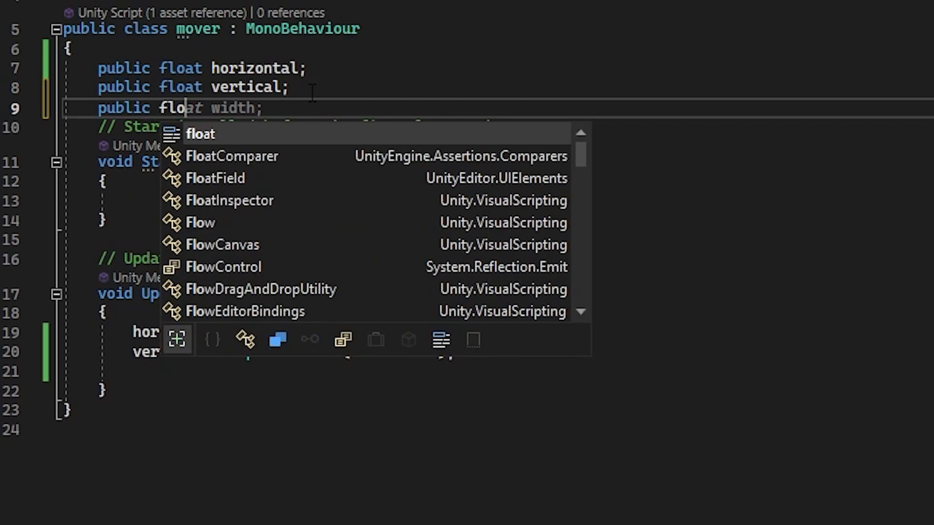
{"action": "type", "text": "speed ="}
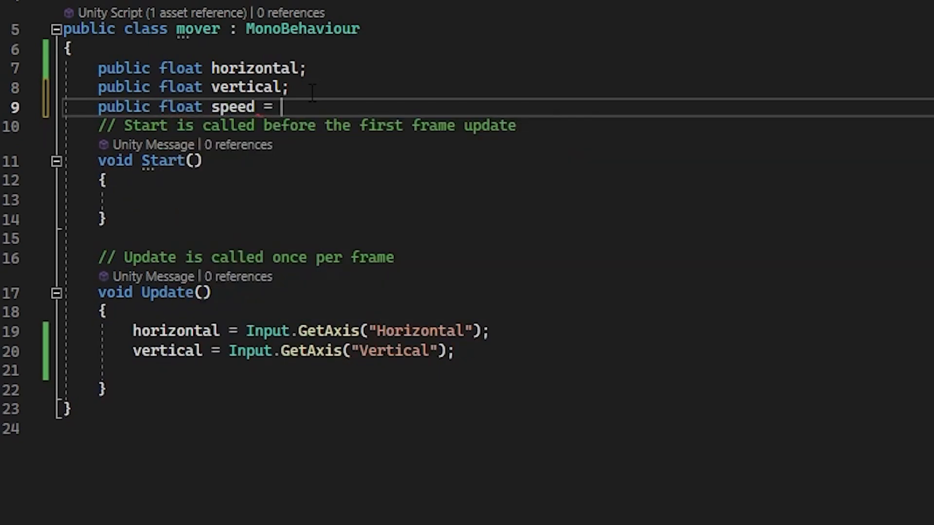
{"action": "type", "text": "1;"}
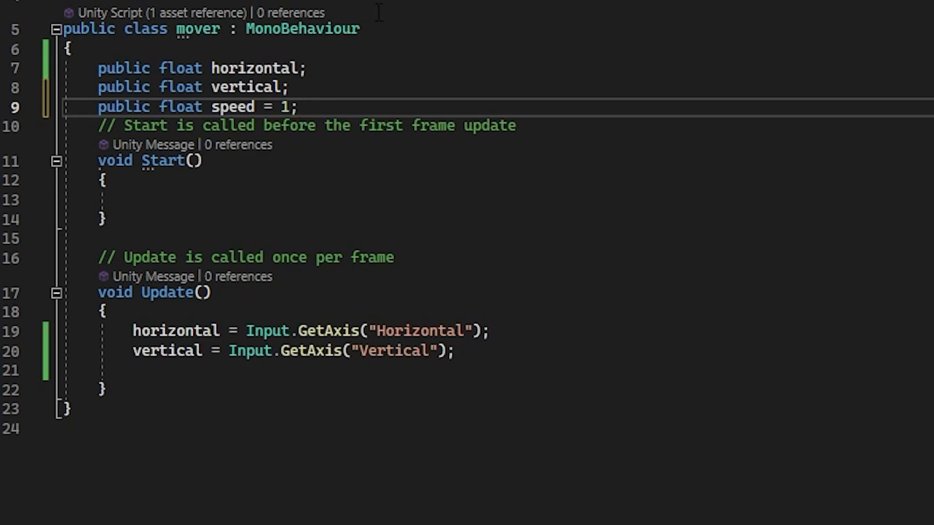
{"action": "mouse_move", "coordinate": [472, 350]}
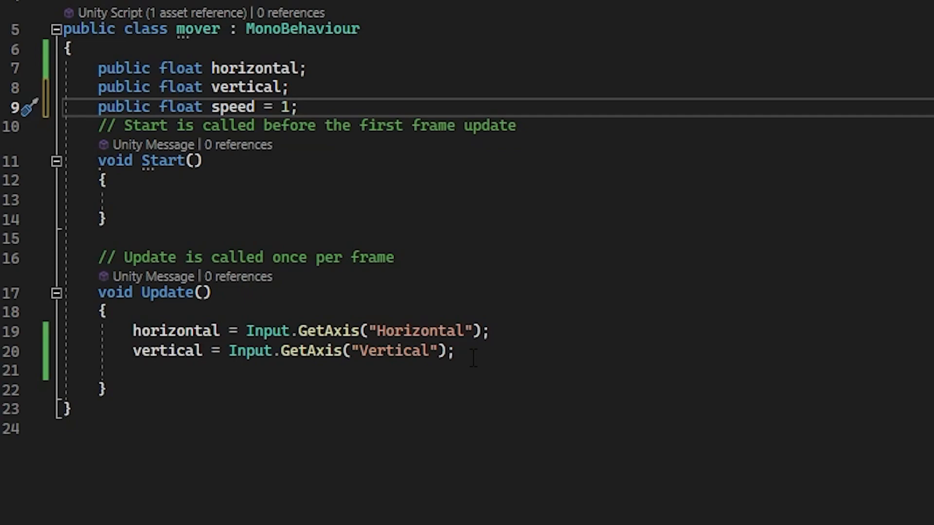
Step: In Update, add transform.Translate(Vector3.right * Time.deltaTime * speed * horizontal)
{"action": "left_click", "coordinate": [456, 350]}
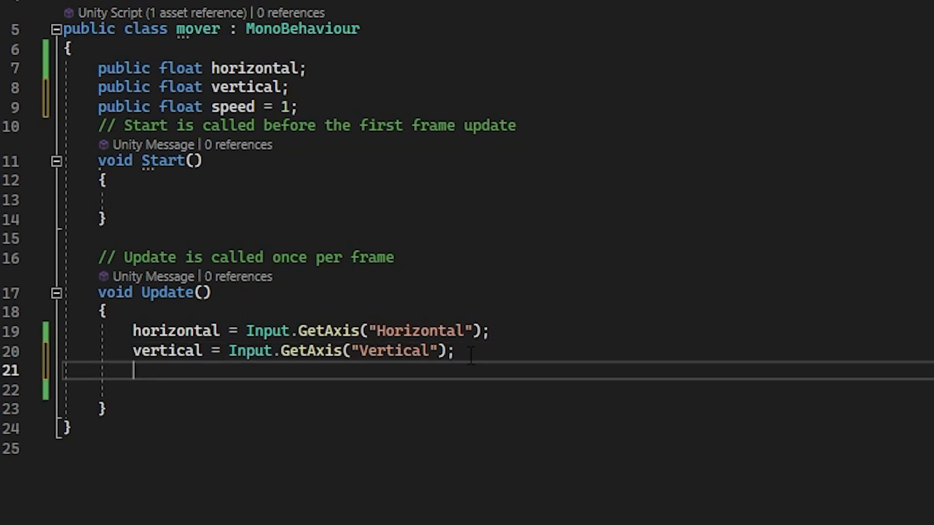
{"action": "type", "text": "transform"}
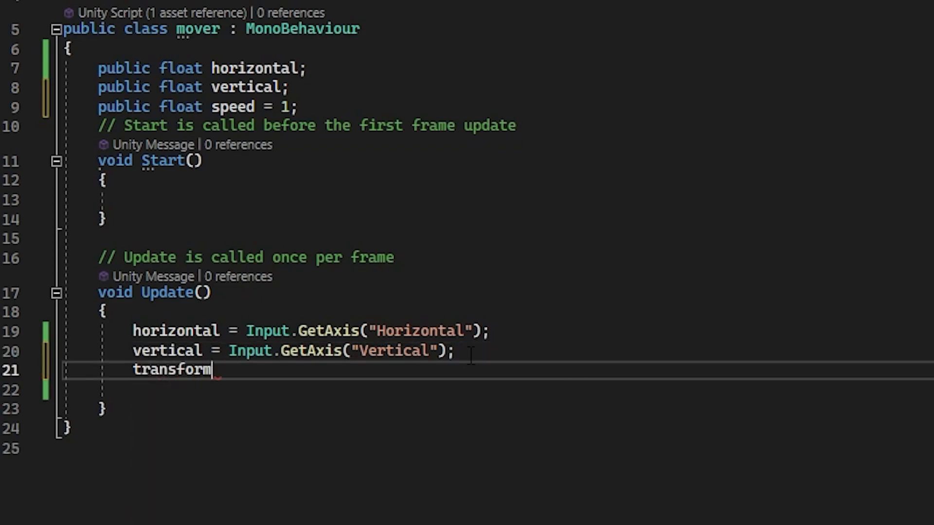
{"action": "type", "text": ".Translate(ve"}
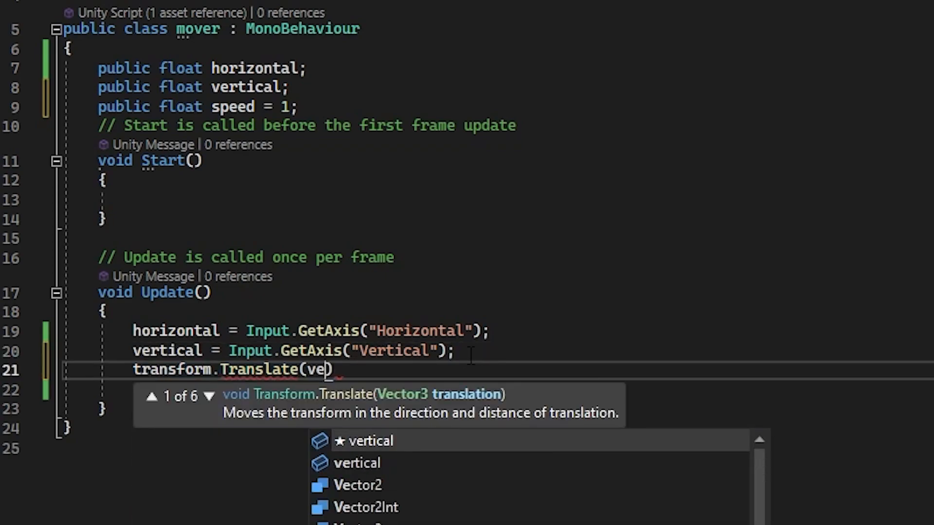
{"action": "type", "text": "Vector3.r"}
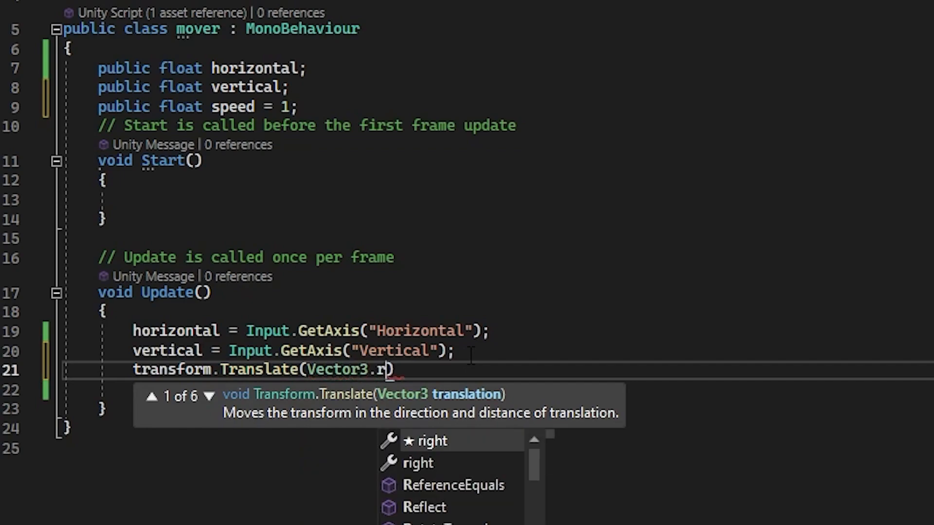
{"action": "type", "text": "ight * time.deltaTime"}
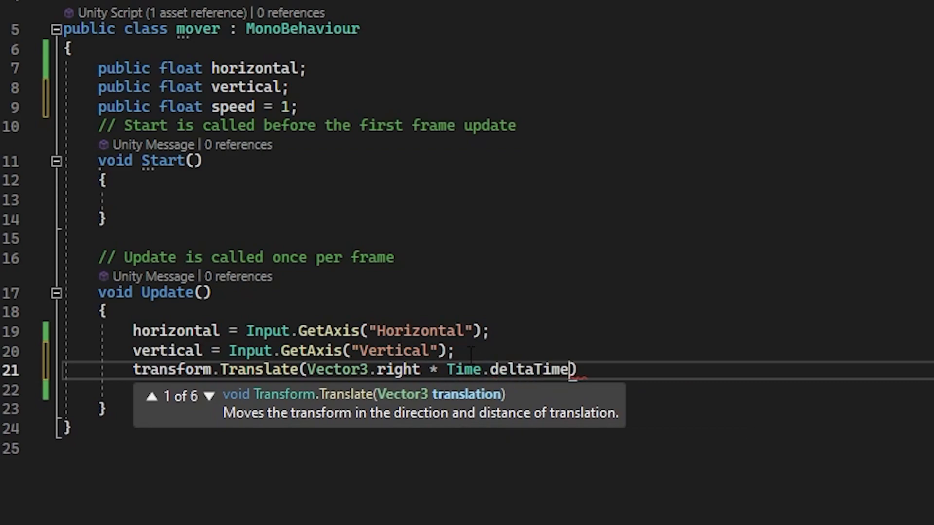
{"action": "type", "text": "* speed * horizontal"}
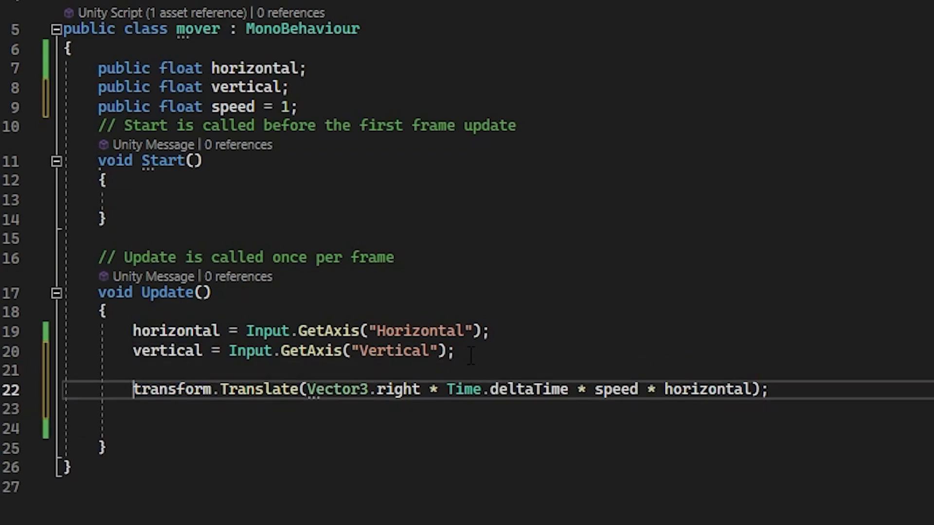
Step: Add comments '//Move Left and Right' and '//Move Forward and Back' to the movement code
{"action": "type", "text": "//Mo"}
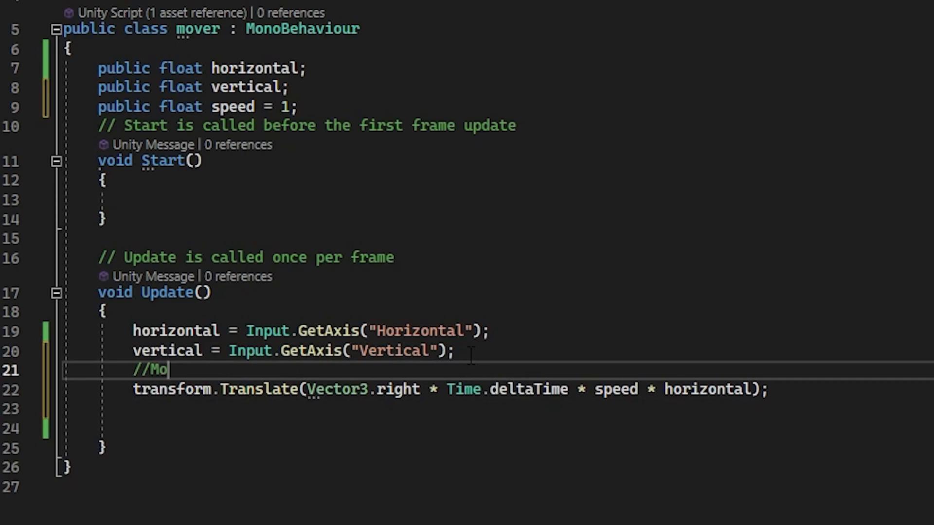
{"action": "type", "text": "ve Left"}
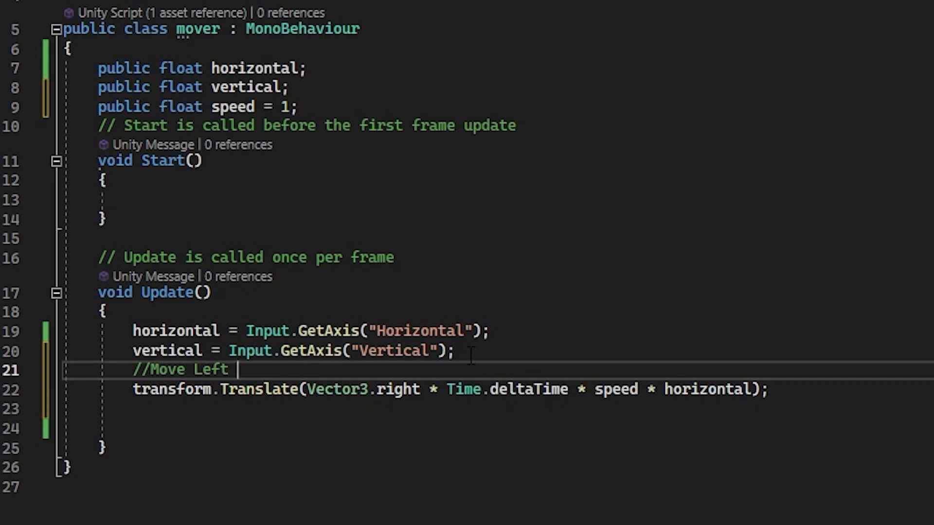
{"action": "type", "text": "and Right"}
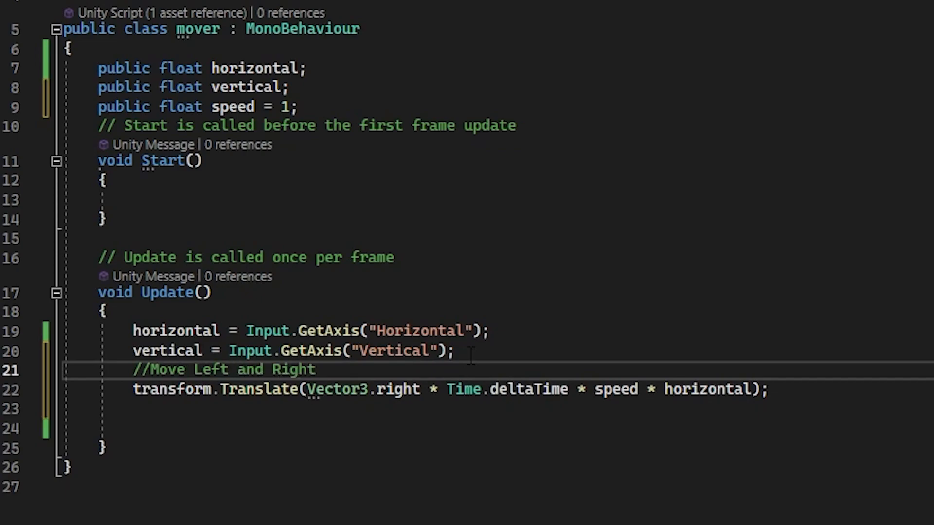
{"action": "type", "text": "//M"}
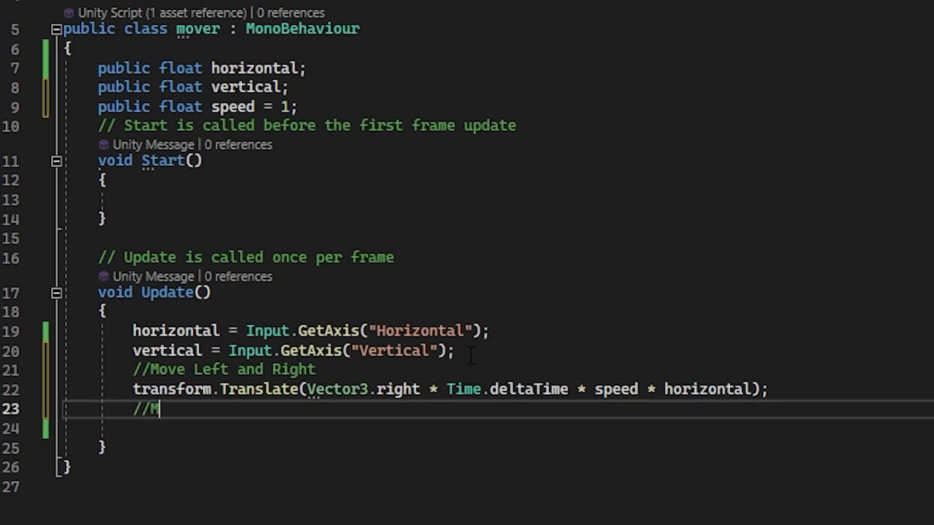
{"action": "type", "text": "ove Forw"}
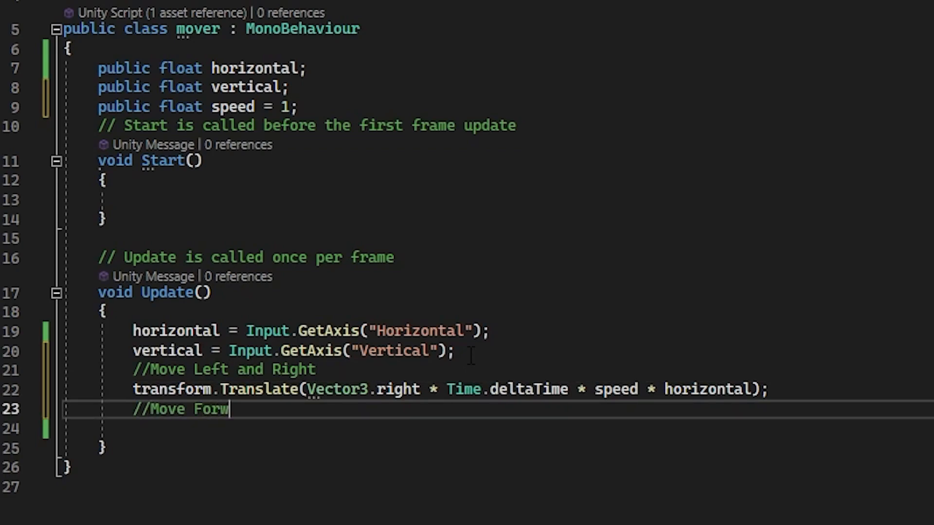
{"action": "type", "text": "ard and Back"}
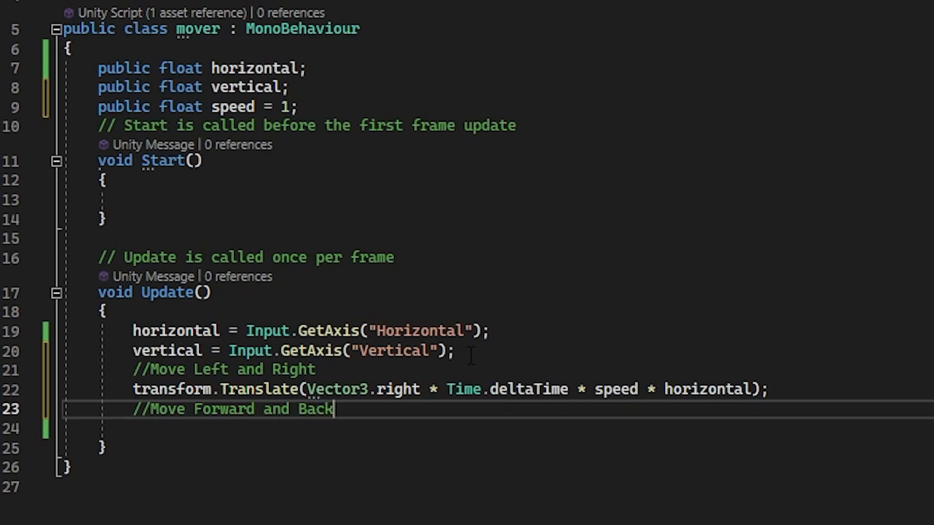
Step: Add transform.Translate(Vector3.forward * Time.deltaTime * speed * vertical); below the comment
{"action": "key", "text": "Return"}
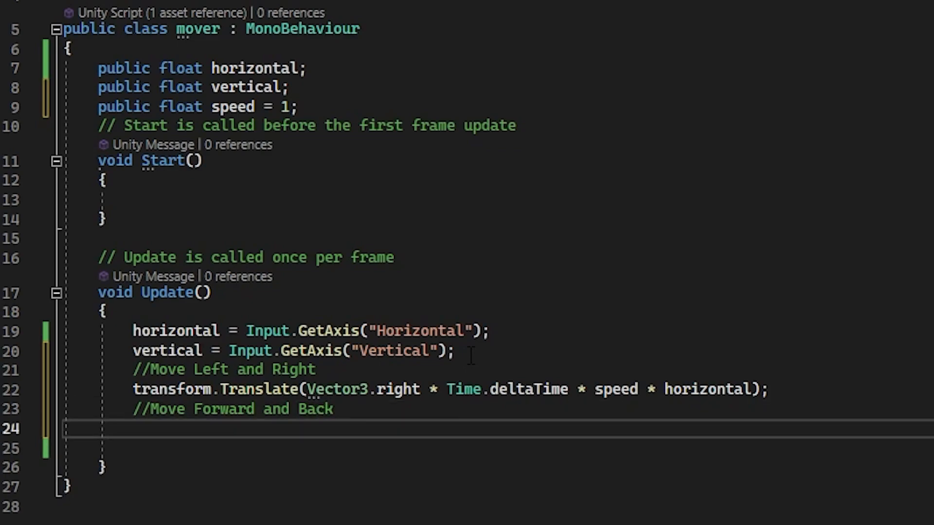
{"action": "type", "text": "transform"}
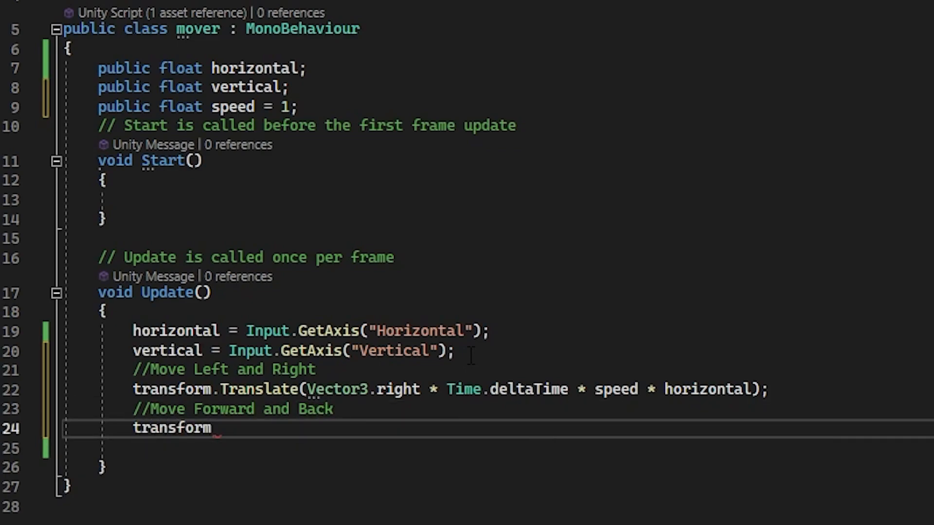
{"action": "type", "text": ".Translate(vecto"}
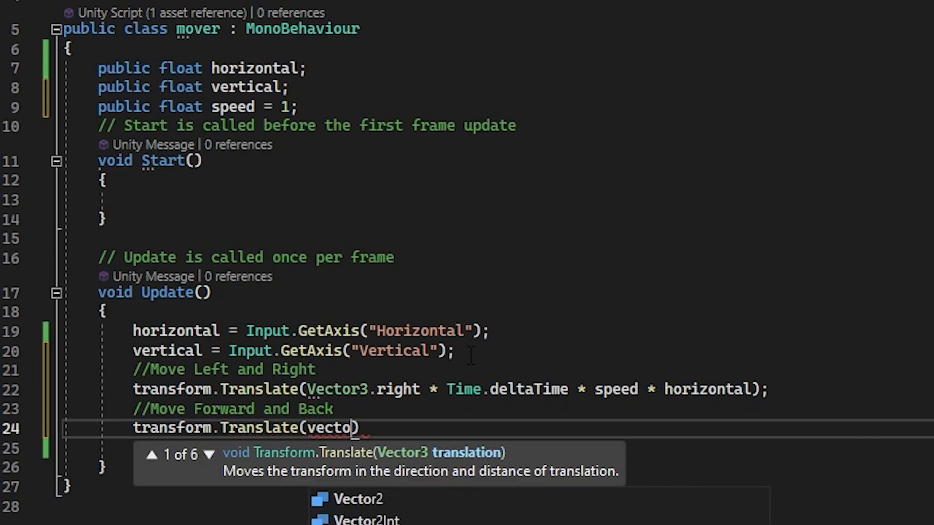
{"action": "type", "text": "Vector3"}
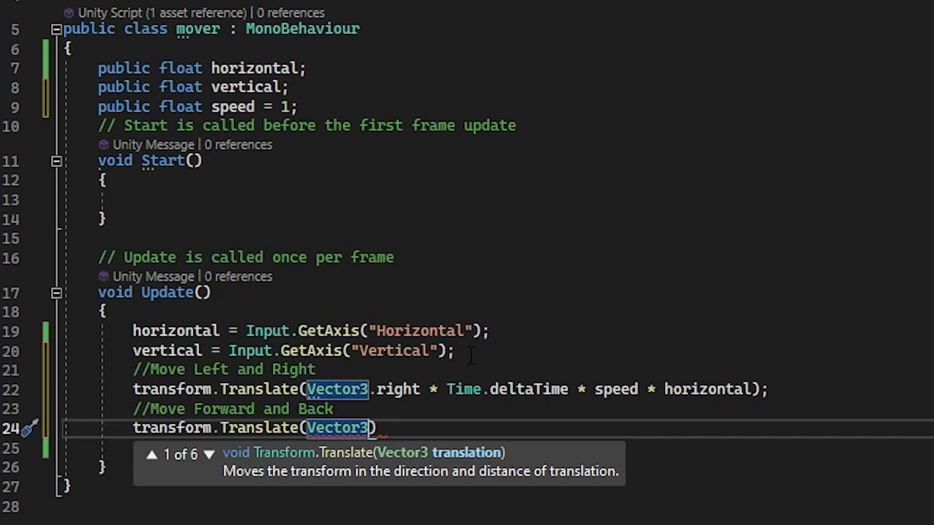
{"action": "type", "text": ".forward * Time.deltaTime * speed * vertical);"}
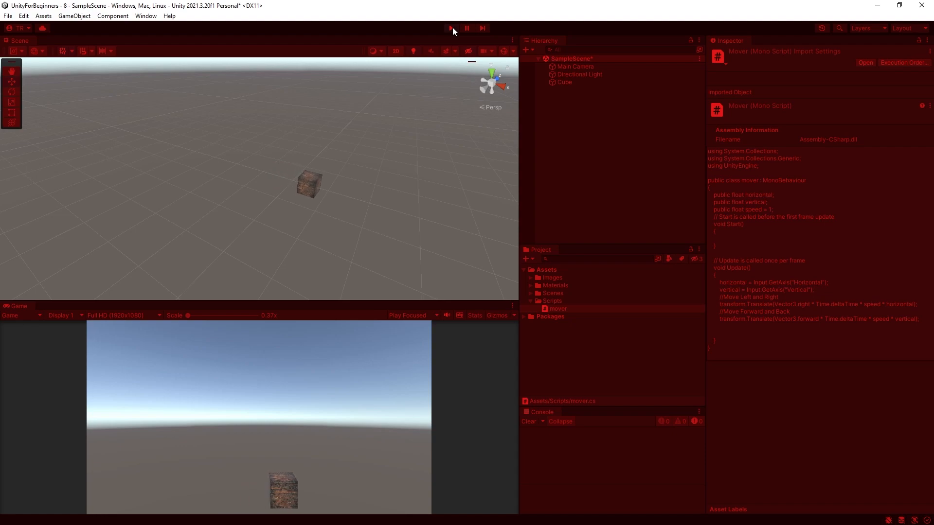
Step: Stop the play-mode test and reopen the mover script for editing
{"action": "left_click", "coordinate": [451, 28]}
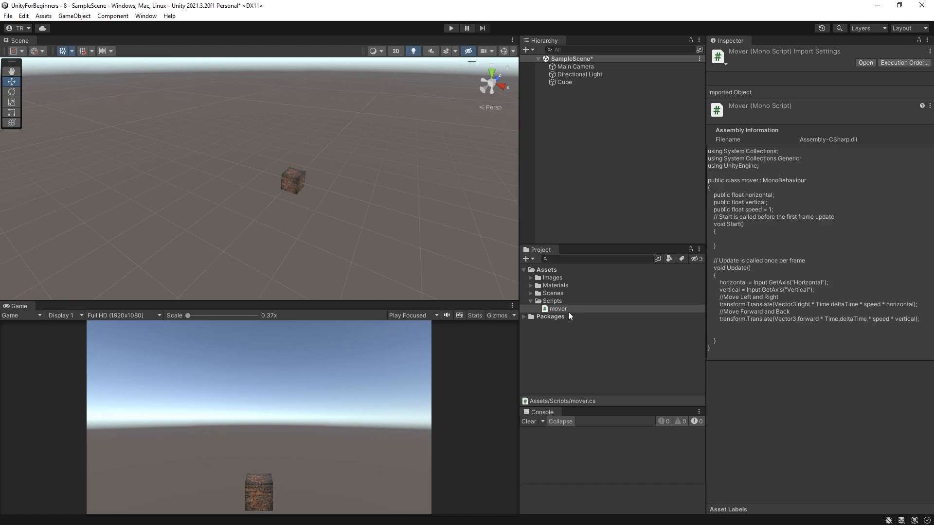
{"action": "left_click", "coordinate": [557, 308]}
{"action": "type", "text": "//M"}
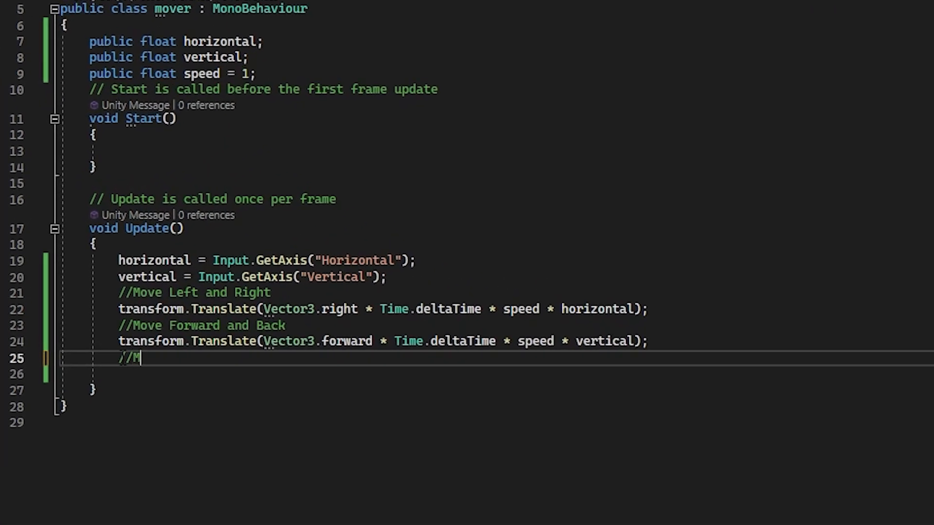
Step: Add a //Move Up comment and an if(Input.GetKey(KeyCode.Q)) block beginning transform.Translate()
{"action": "type", "text": "ove Up"}
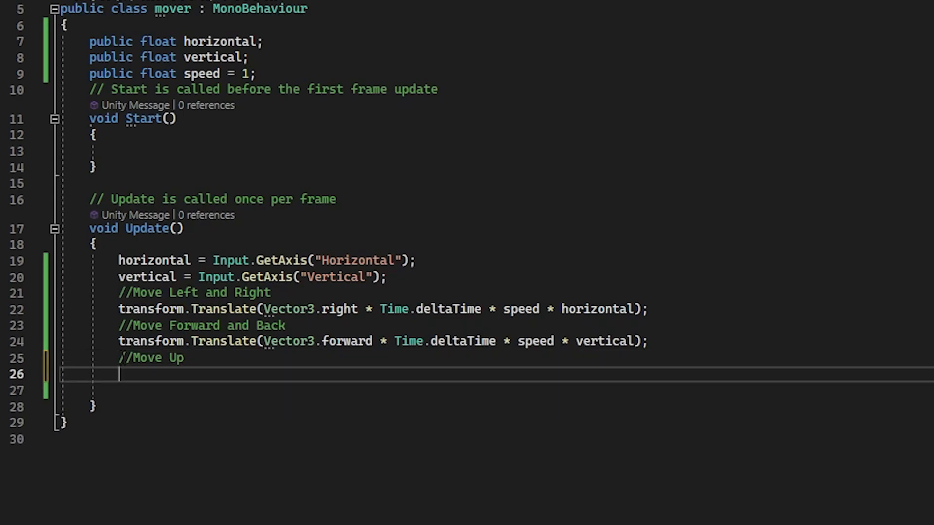
{"action": "type", "text": "if(horizontal > 0)"}
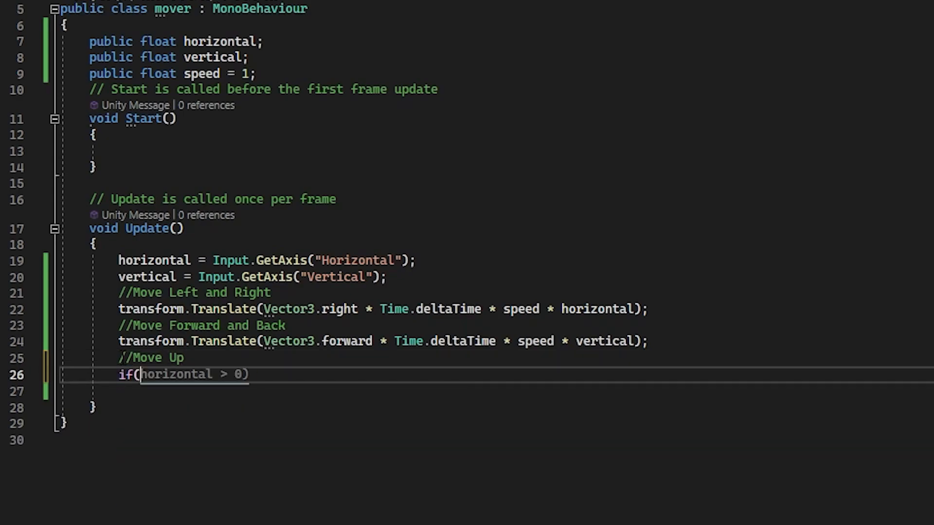
{"action": "type", "text": "inp"}
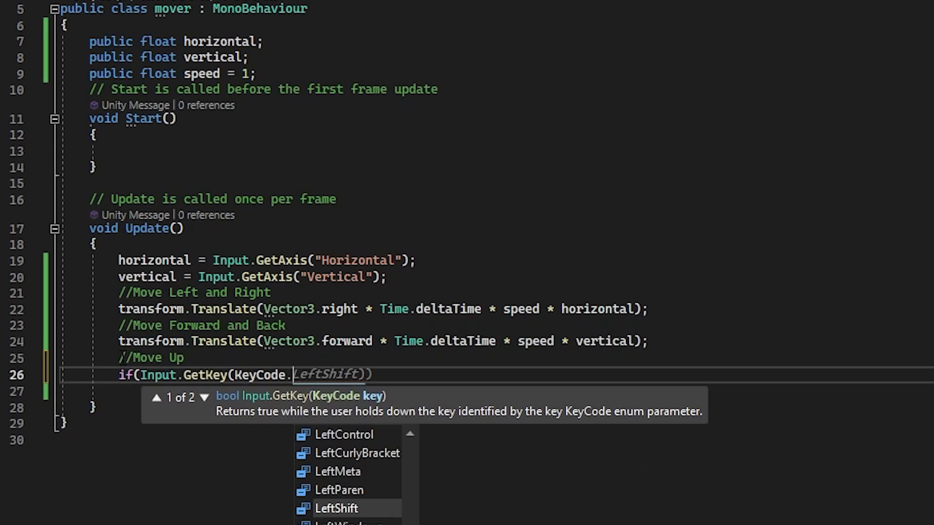
{"action": "mouse_move", "coordinate": [305, 471]}
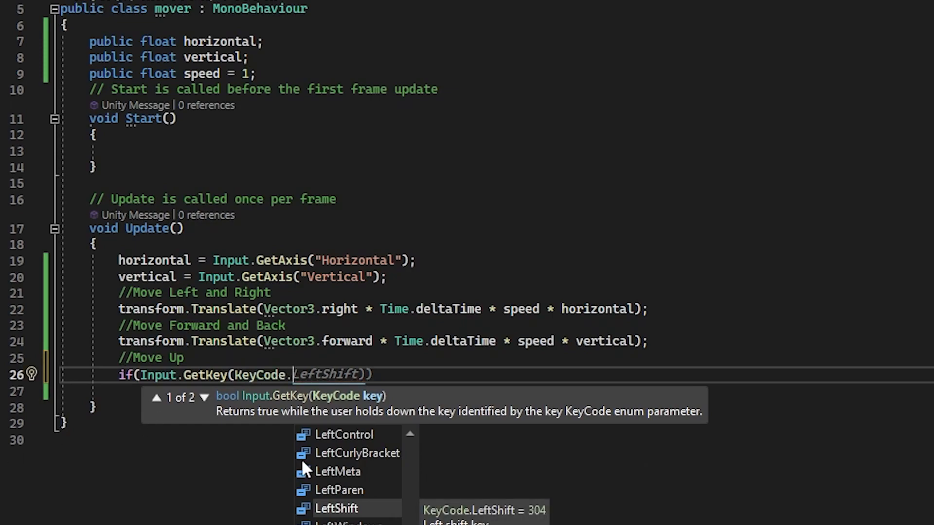
{"action": "mouse_move", "coordinate": [319, 500]}
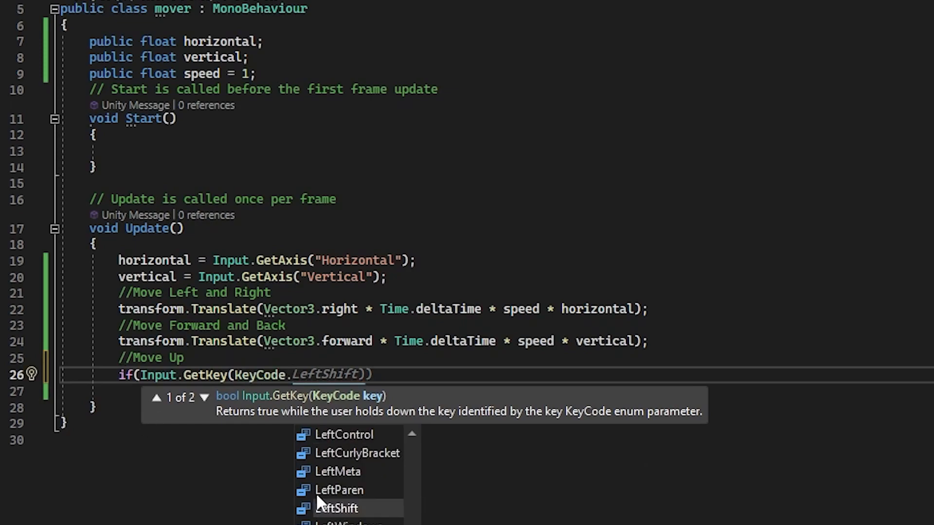
{"action": "mouse_move", "coordinate": [337, 507]}
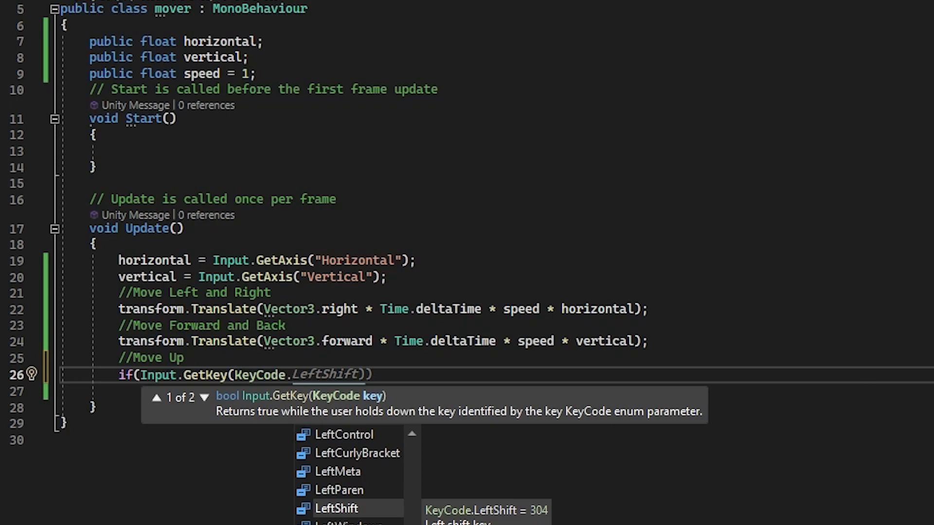
{"action": "type", "text": "q"}
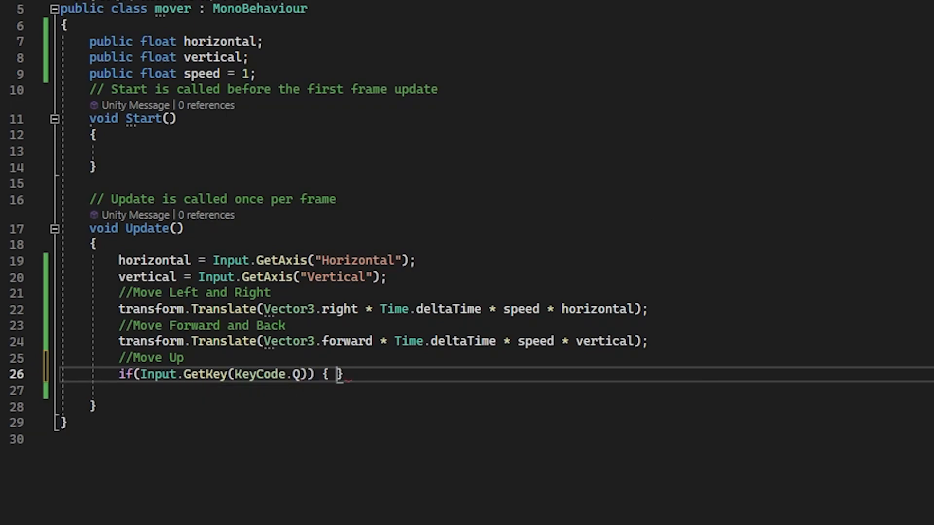
{"action": "key", "text": "Enter"}
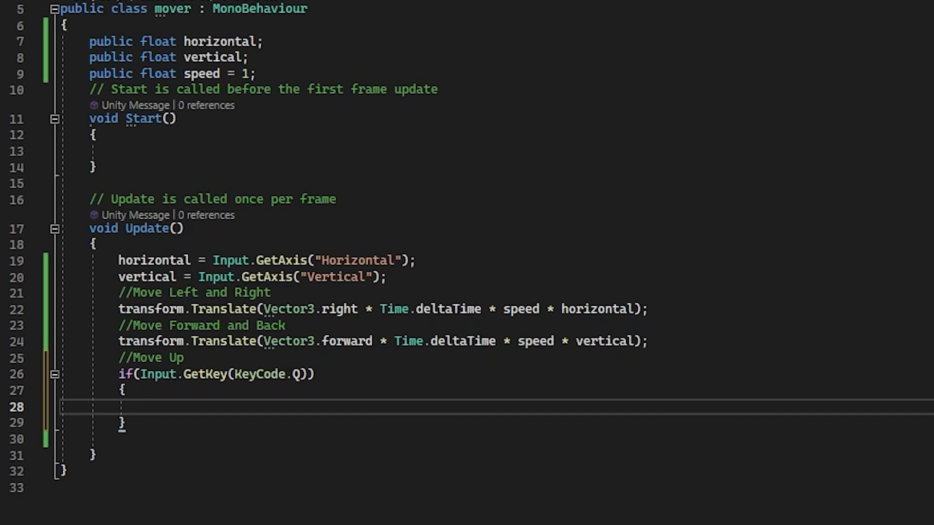
{"action": "type", "text": "transform"}
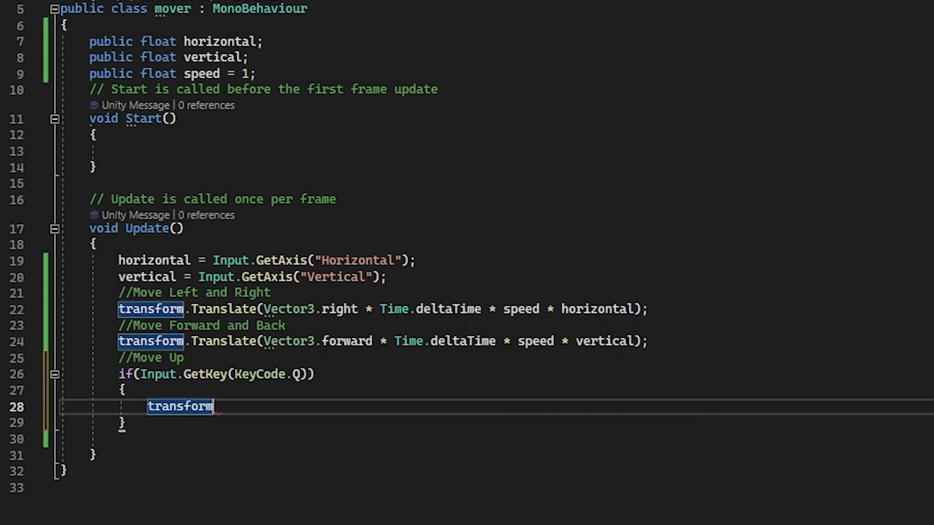
{"action": "type", "text": ".Translate()"}
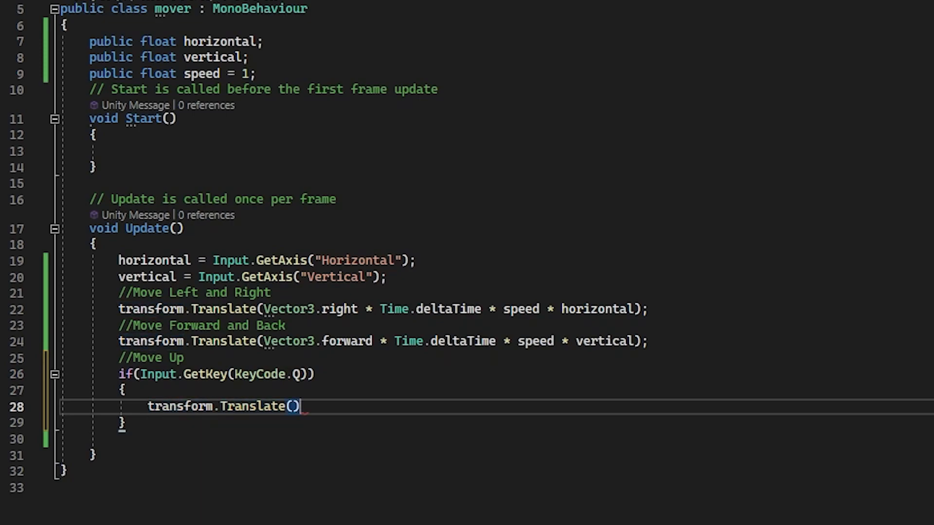
{"action": "type", "text": "vec"}
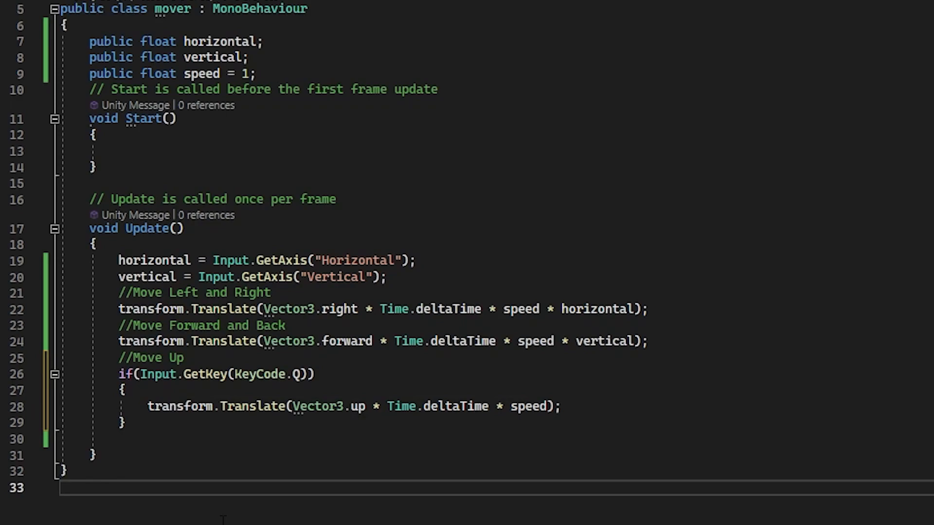
Step: Finish the Q-held Translate(Vector3.up * Time.deltaTime * speed) line and select the Move Up block
{"action": "double_click", "coordinate": [215, 373]}
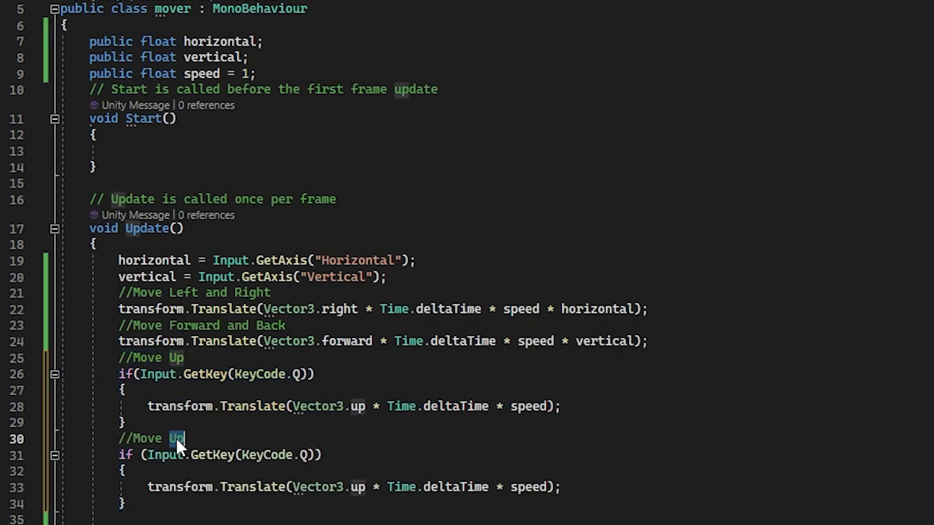
Step: Turn the copied block into Move Down using KeyCode.Z and Vector3.down
{"action": "type", "text": "Down"}
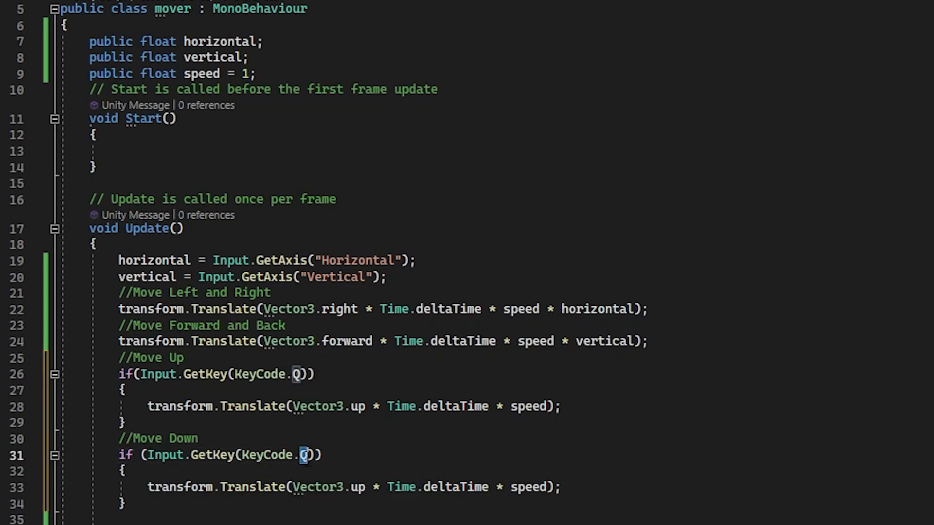
{"action": "type", "text": "Z"}
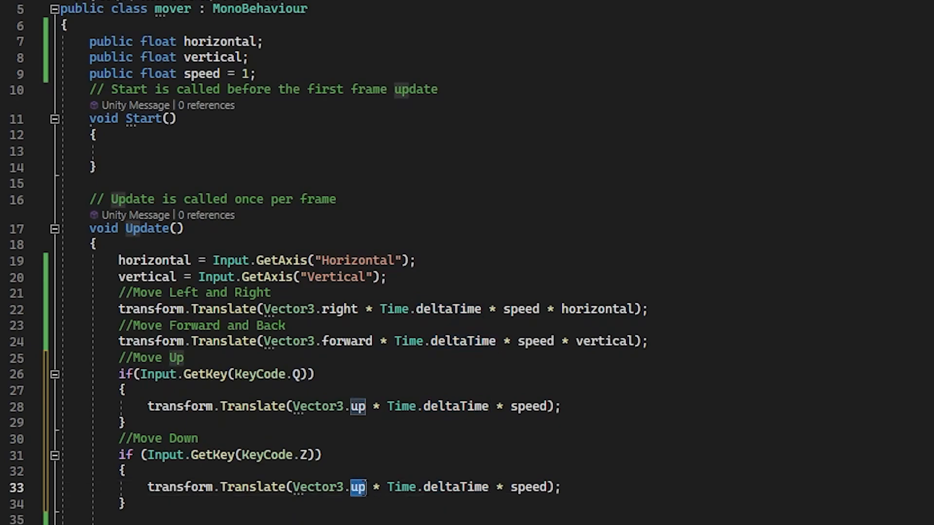
{"action": "type", "text": "down"}
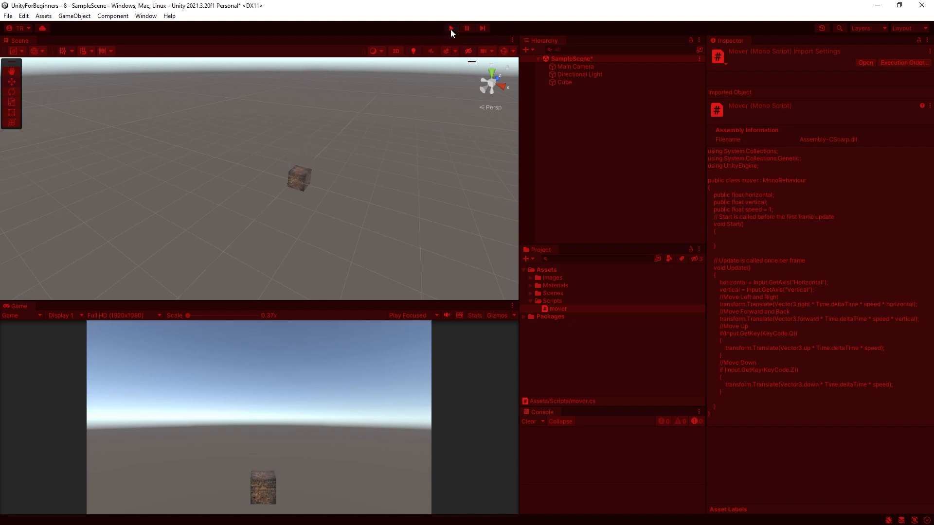
Step: Stop play mode and open the mover script from the Project panel
{"action": "left_click", "coordinate": [451, 28]}
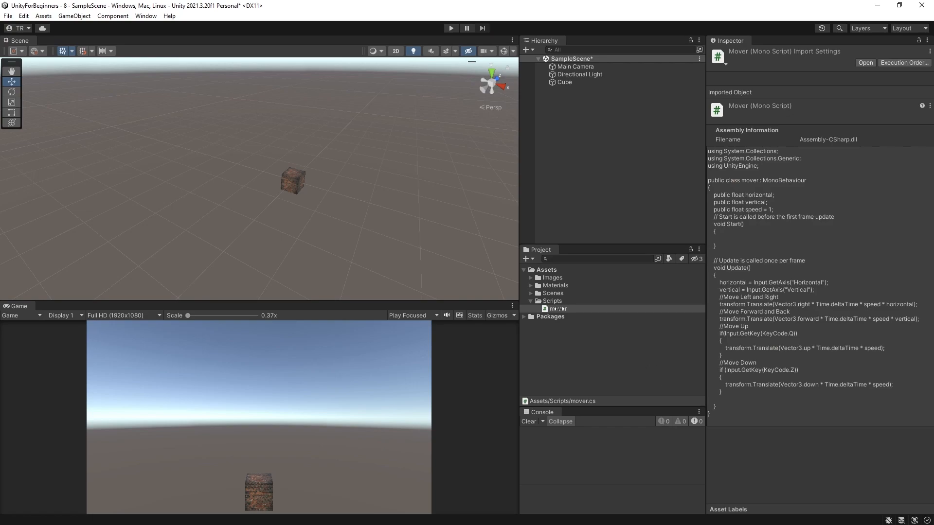
{"action": "left_click", "coordinate": [556, 309]}
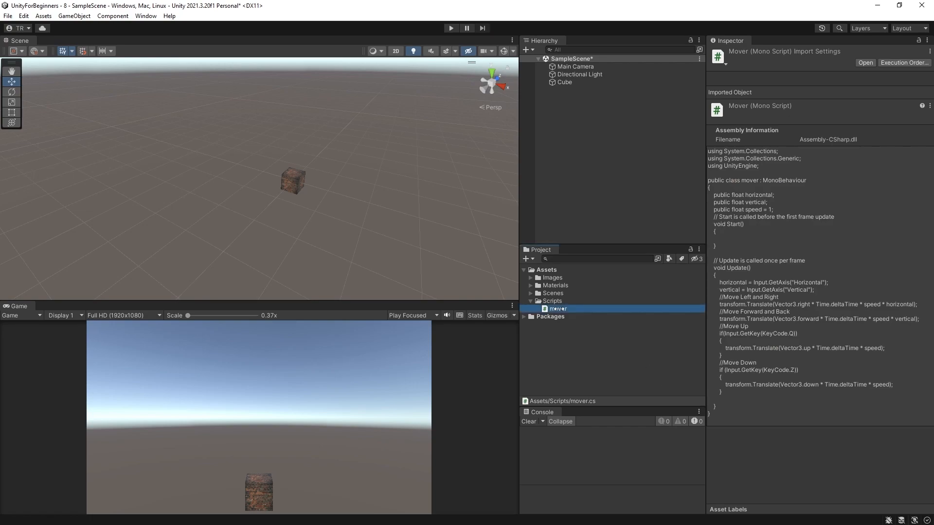
{"action": "double_click", "coordinate": [555, 308]}
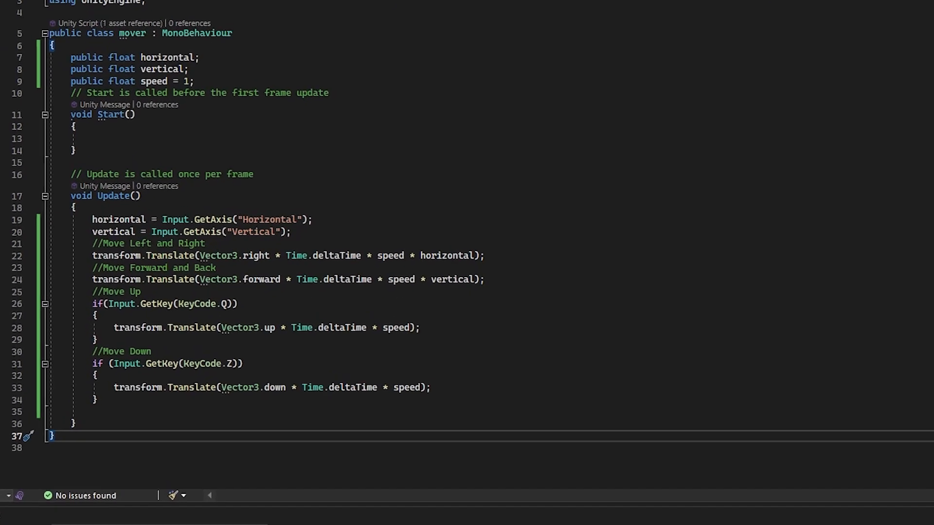
Step: Declare public float cubesize = .5f below the speed field
{"action": "type", "text": "public float minSpeed = 1;"}
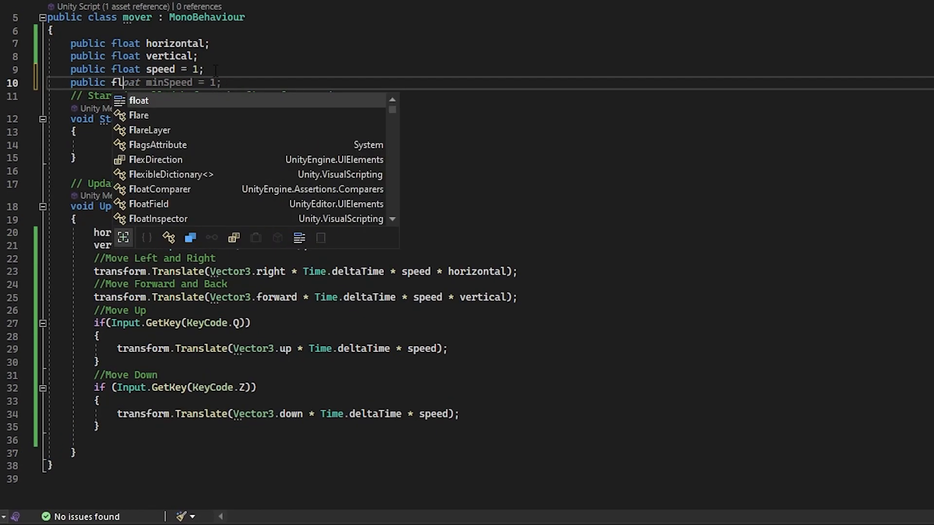
{"action": "type", "text": "cube"}
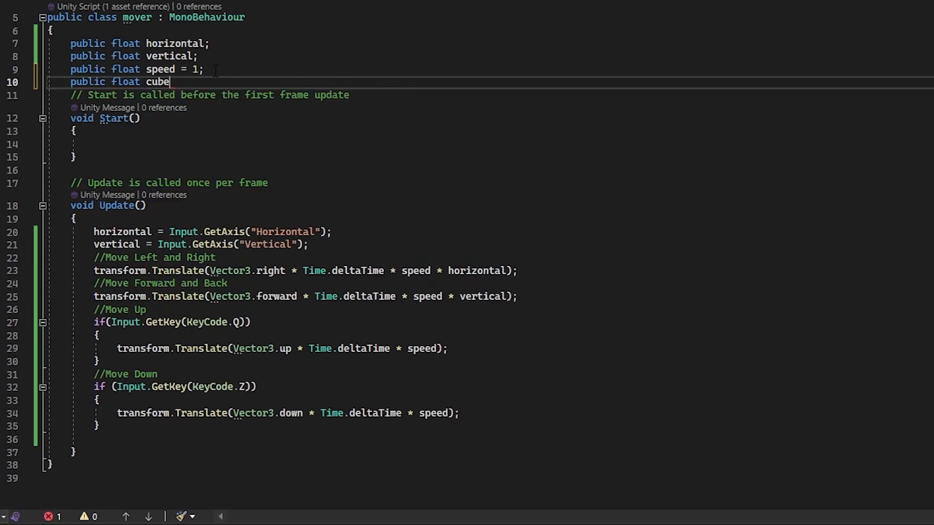
{"action": "type", "text": "size = 1;"}
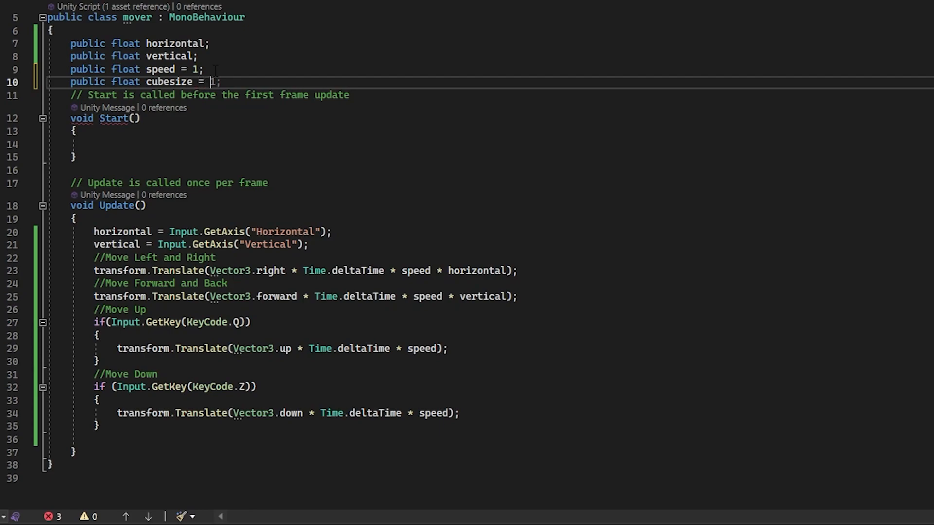
{"action": "type", "text": ".5f"}
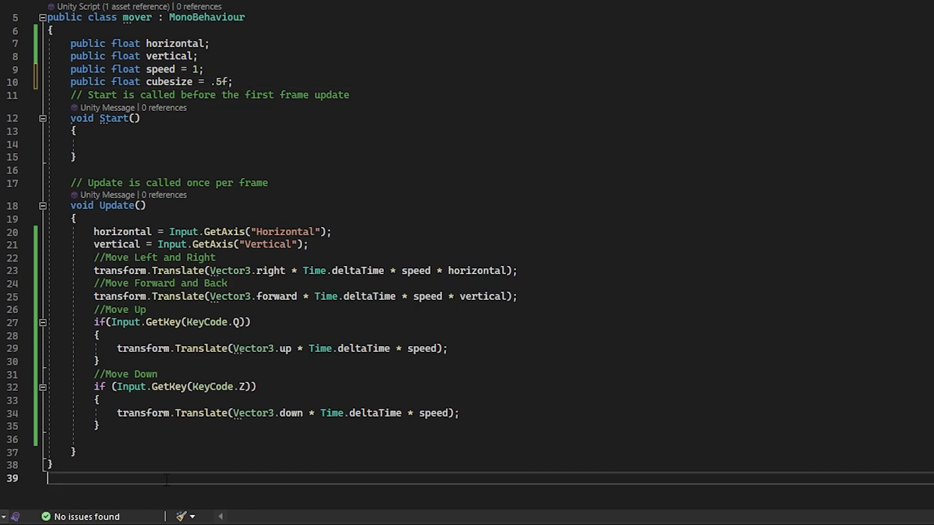
Step: Write a //Scale Up comment with an if (Input.GetKey(KeyCode.KeypadPlus)) condition
{"action": "type", "text": "//Scale Up"}
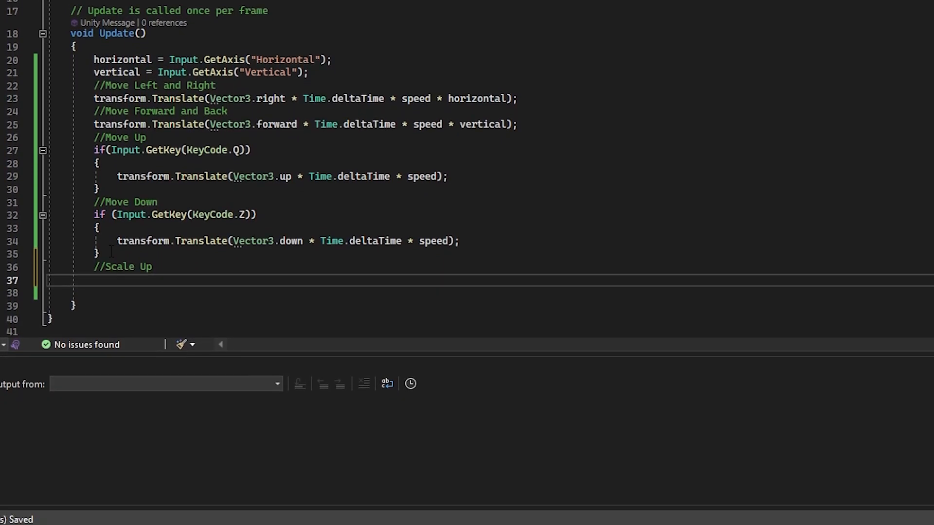
{"action": "type", "text": "if (i"}
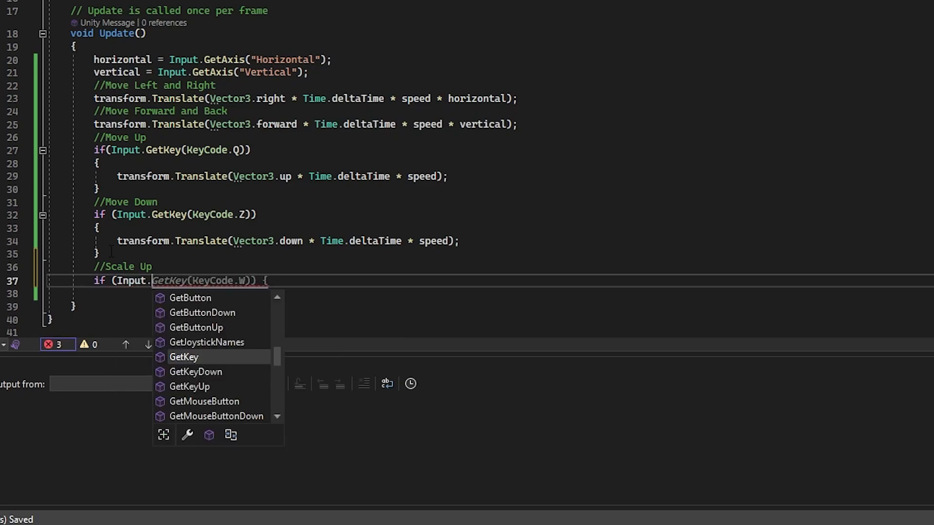
{"action": "left_click", "coordinate": [184, 357]}
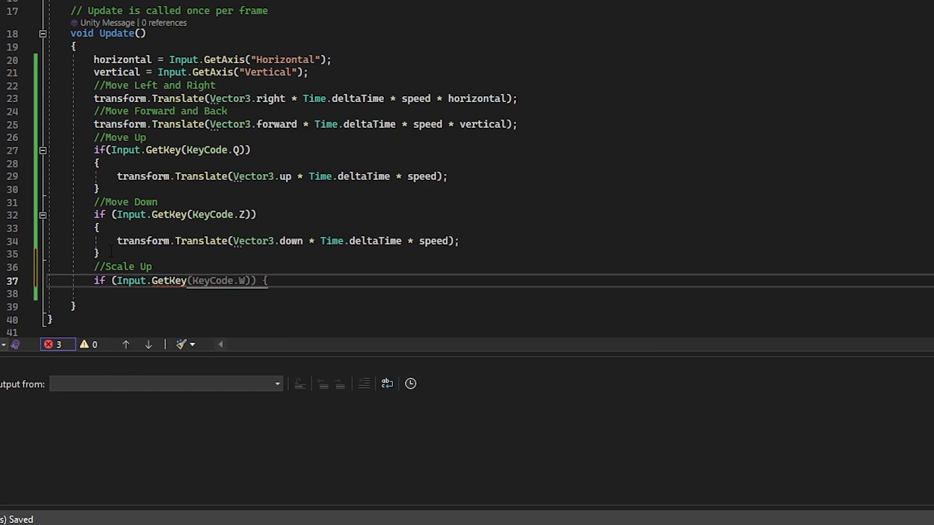
{"action": "type", "text": "key))"}
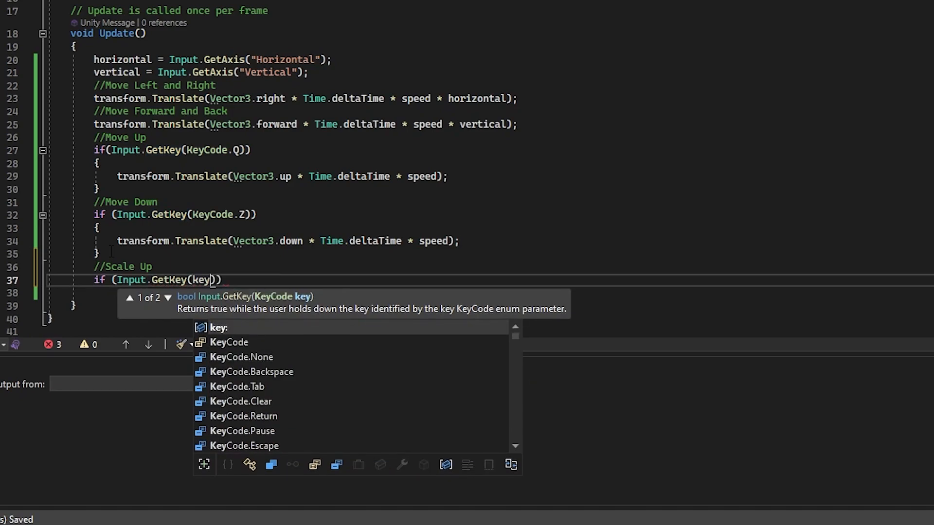
{"action": "type", "text": "KeyCode.KeypadPlus"}
{"action": "type", "text": "cubesize"}
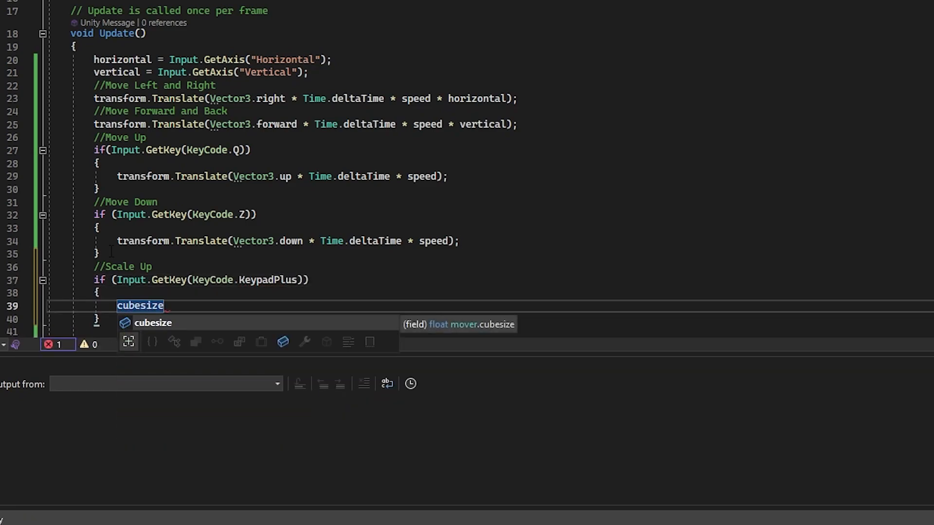
Step: Grow cubesize by Time.deltaTime and apply it as transform.localScale via a new Vector3
{"action": "type", "text": "= time.deltaTime +"}
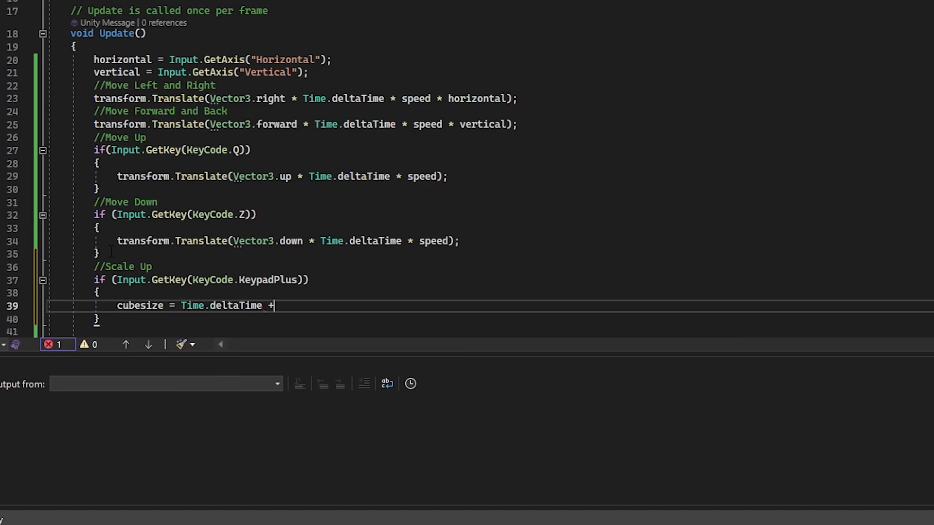
{"action": "type", "text": "cubesize;"}
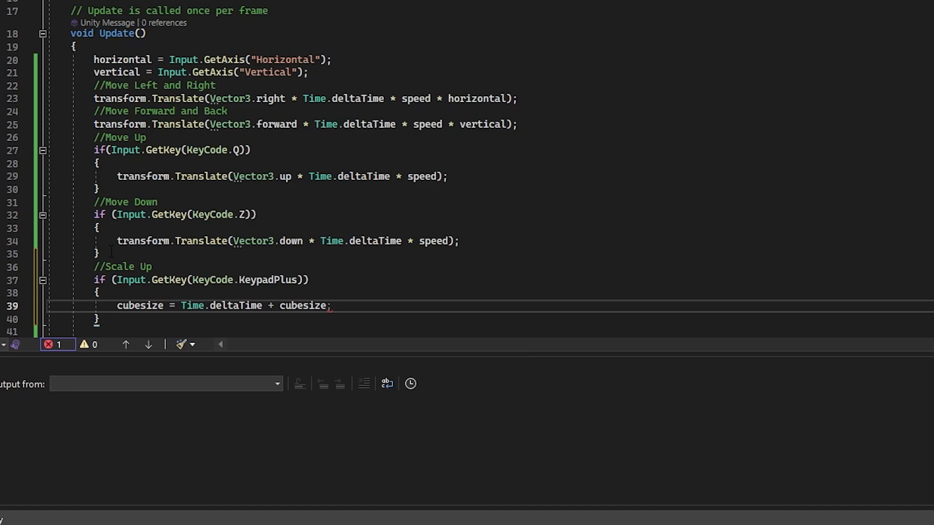
{"action": "type", "text": "transform.localScale"}
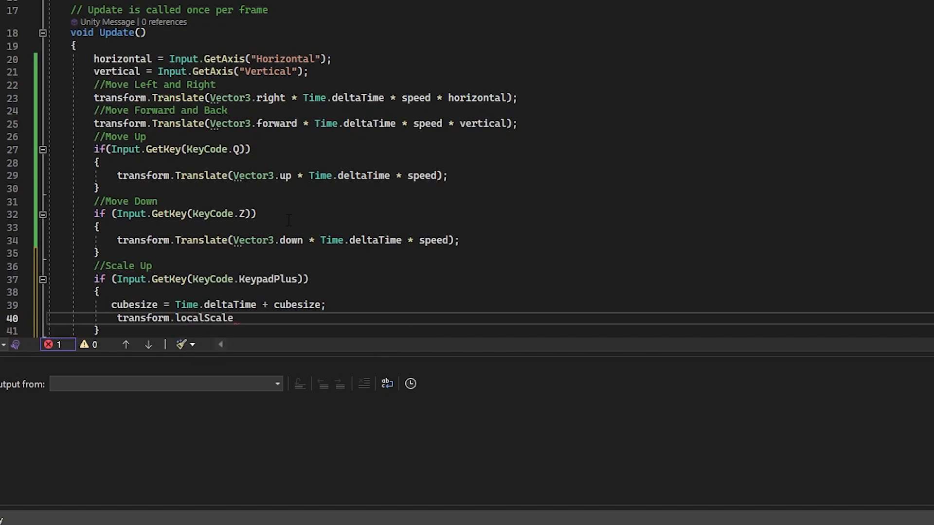
{"action": "type", "text": "= new vector3(cubesize, cubesize, cubesize);"}
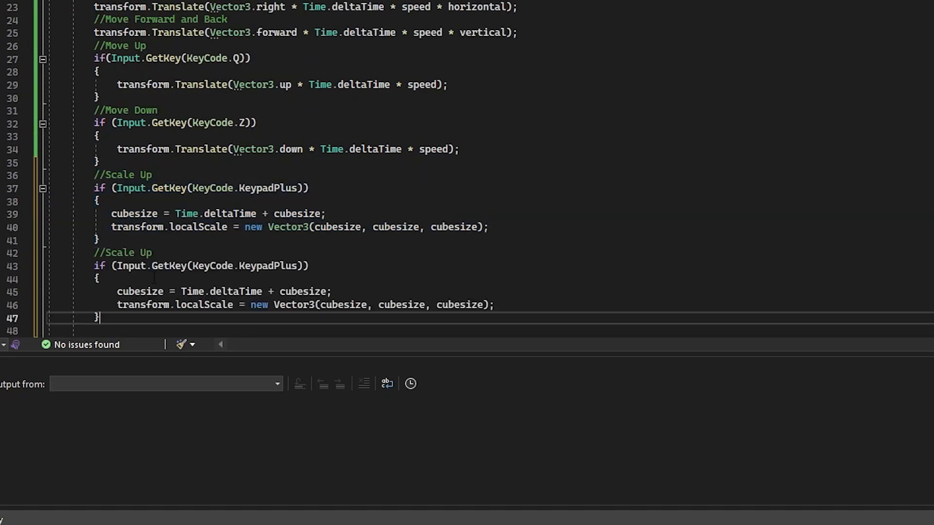
Step: Change the copied block to Scale Down on KeypadMinus and save the script
{"action": "type", "text": "D"}
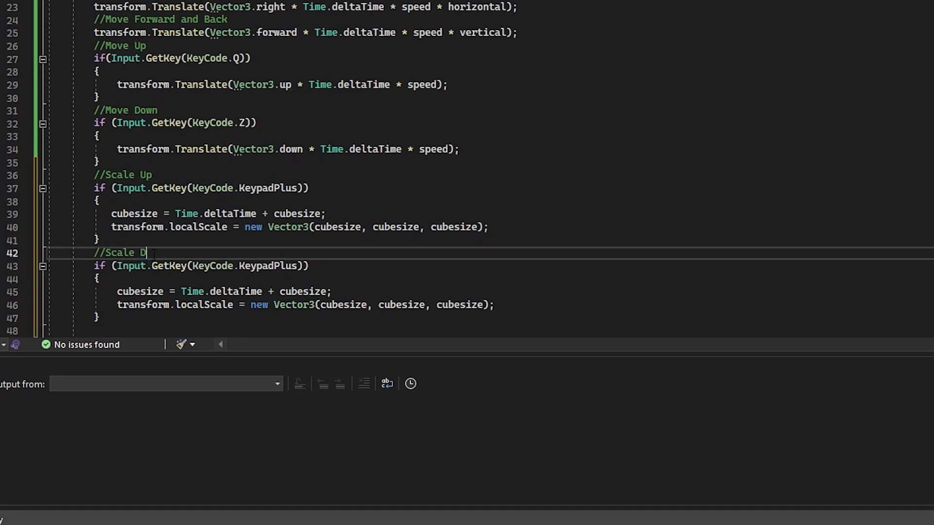
{"action": "type", "text": "own"}
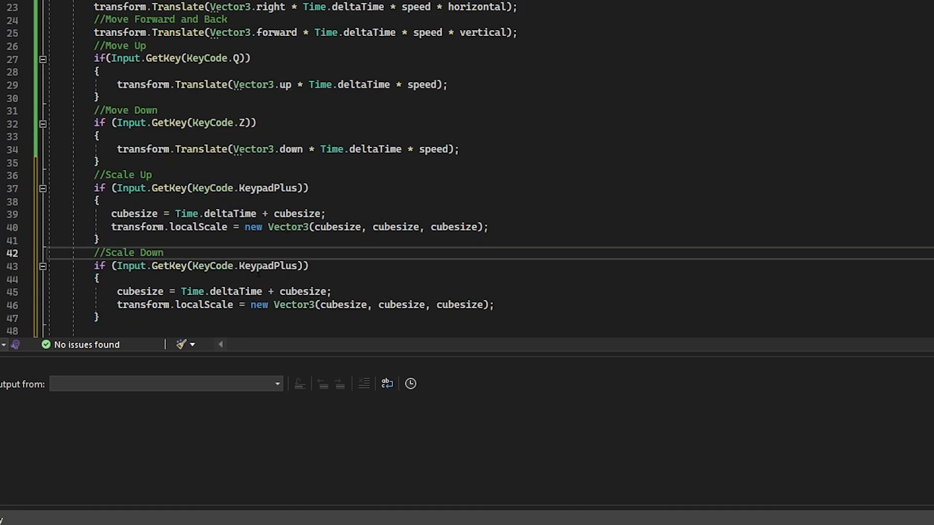
{"action": "type", "text": "key"}
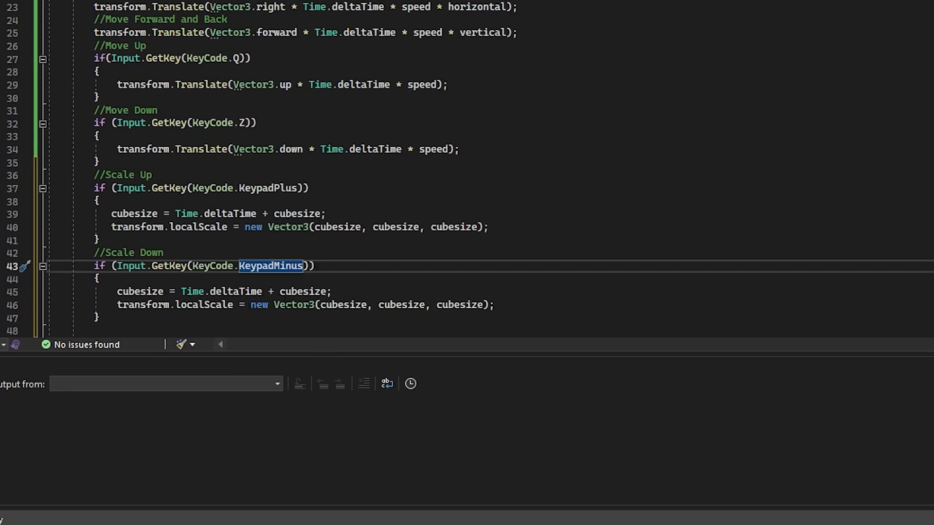
{"action": "mouse_move", "coordinate": [193, 291]}
{"action": "type", "text": " cubesize -"}
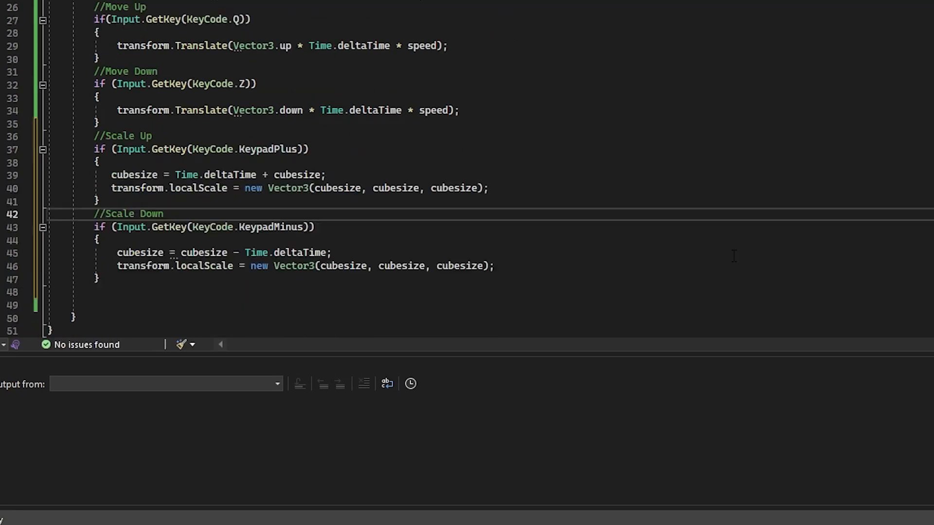
{"action": "key", "text": "ctrl+s"}
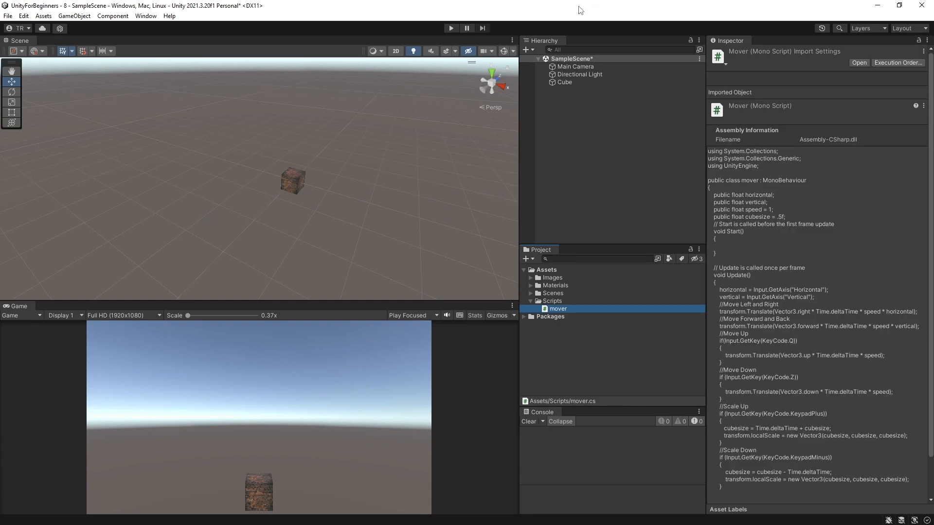
{"action": "left_click", "coordinate": [450, 27]}
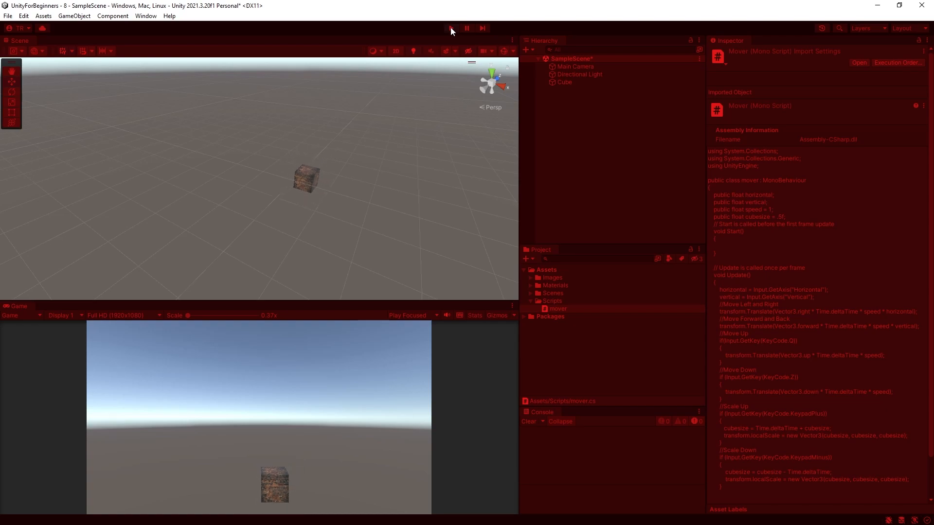
{"action": "left_click", "coordinate": [451, 28]}
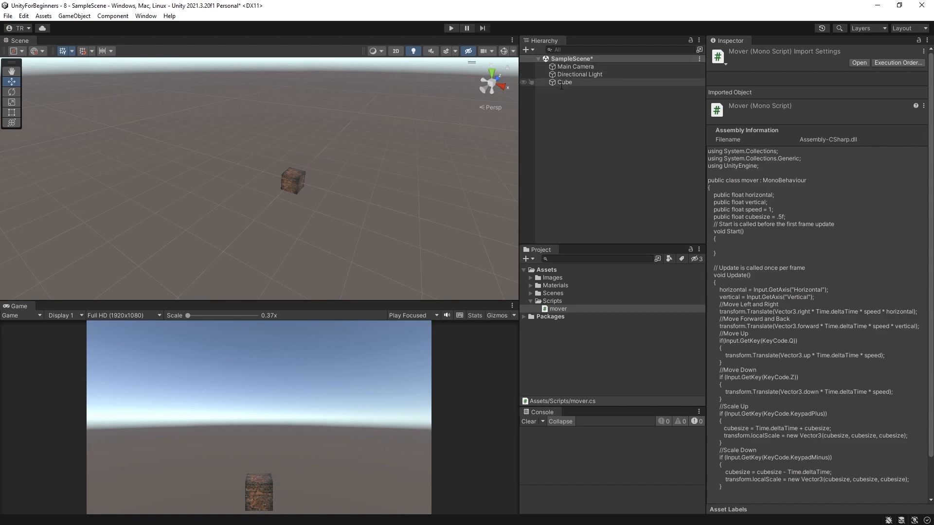
{"action": "left_click", "coordinate": [564, 82]}
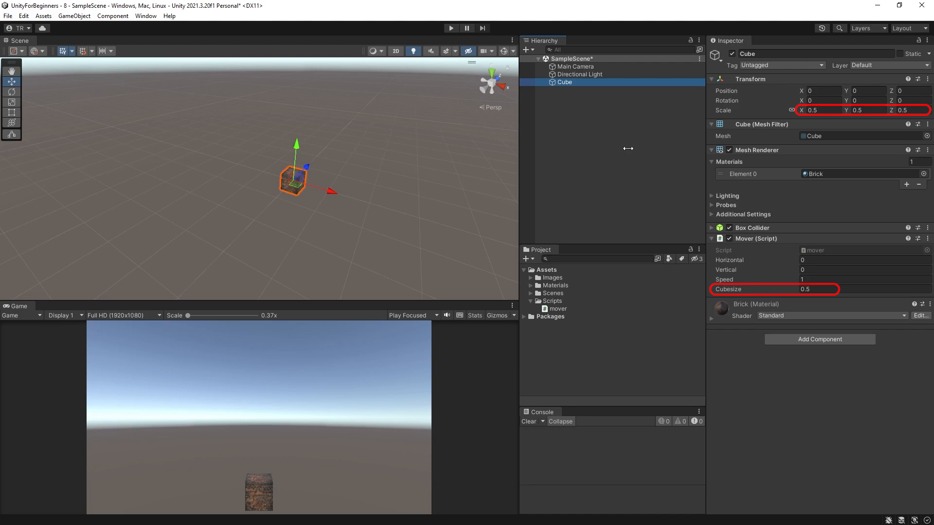
{"action": "mouse_move", "coordinate": [641, 172]}
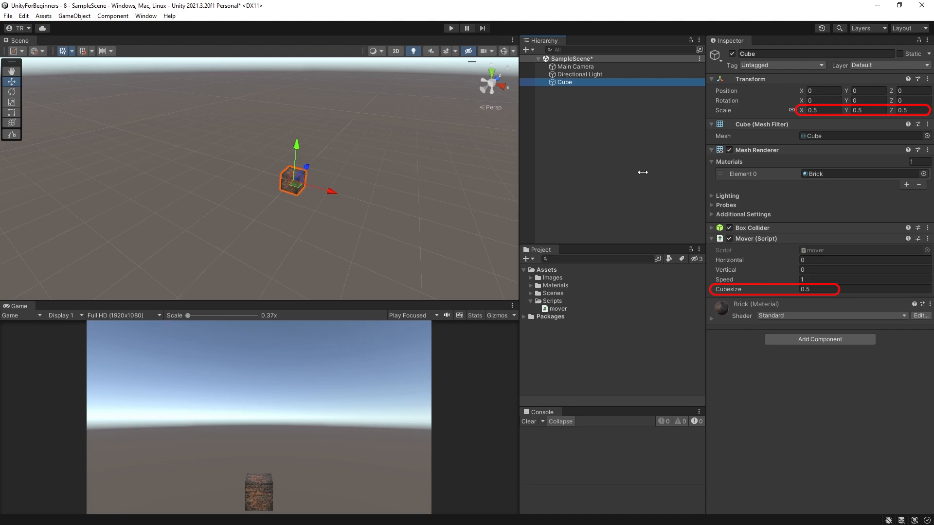
{"action": "mouse_move", "coordinate": [642, 172]}
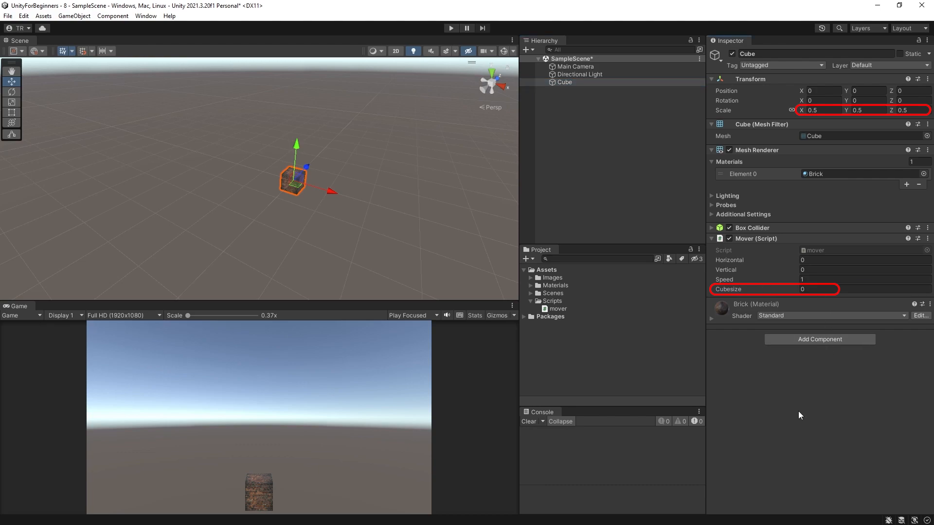
Step: Toggle Unity play mode to test the Cubesize change
{"action": "left_click", "coordinate": [451, 28]}
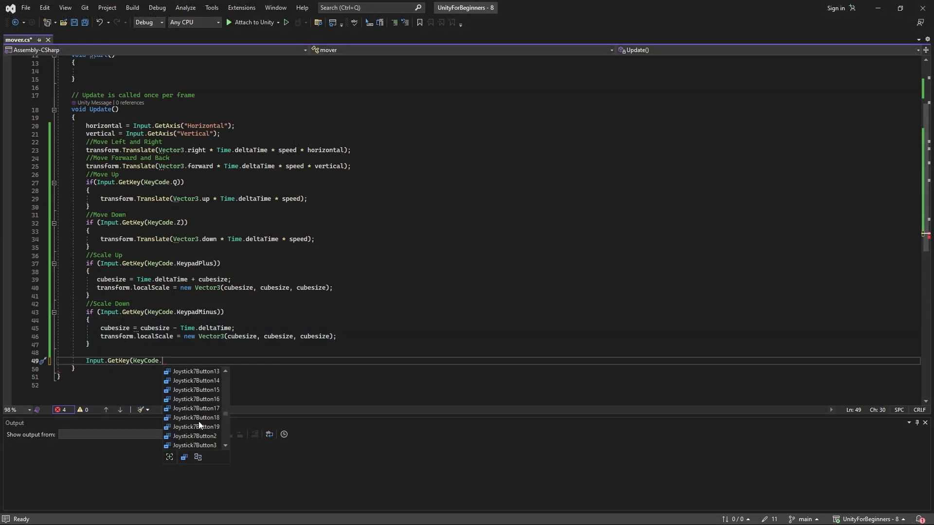
{"action": "scroll", "scroll_direction": "up", "scroll_amount": 3}
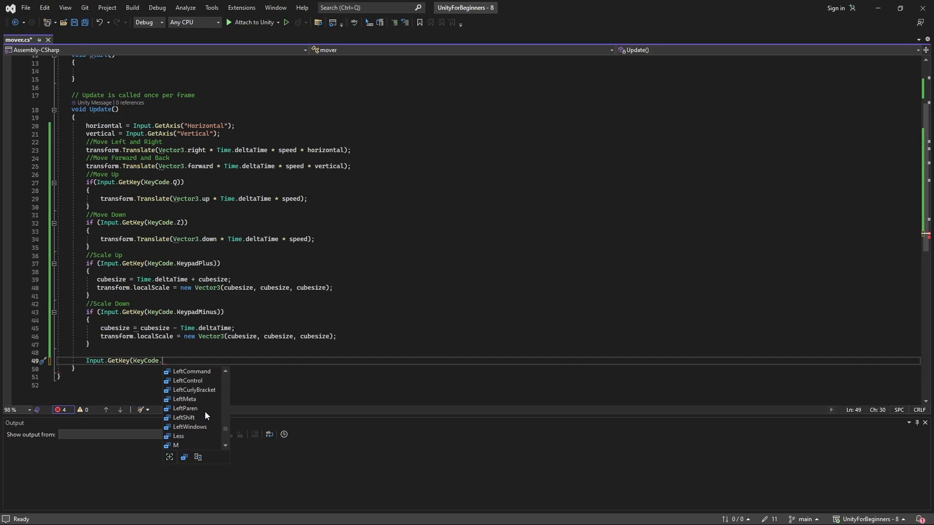
{"action": "scroll", "scroll_direction": "down", "scroll_amount": 3}
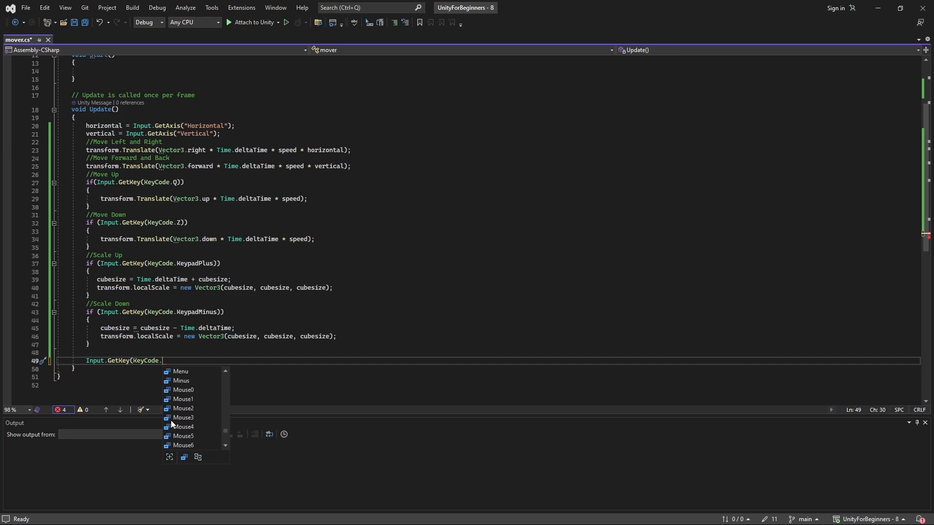
{"action": "mouse_move", "coordinate": [181, 422]}
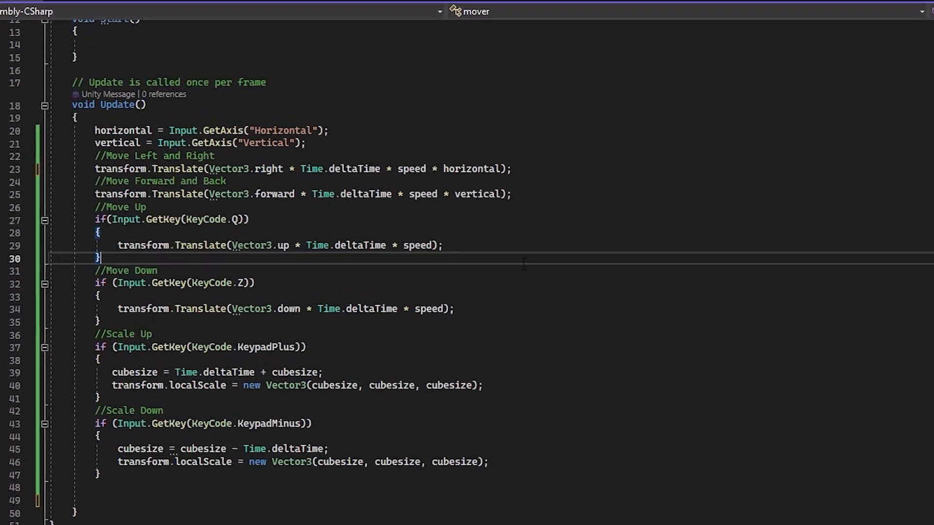
Step: Make horizontal input Rotate the cube around Vector3.up instead of translating it
{"action": "double_click", "coordinate": [180, 170]}
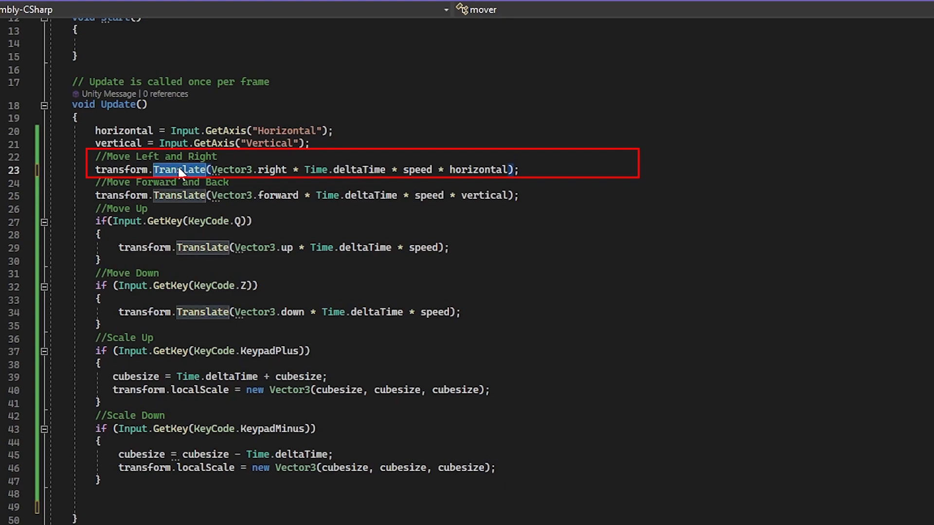
{"action": "type", "text": "Rotate"}
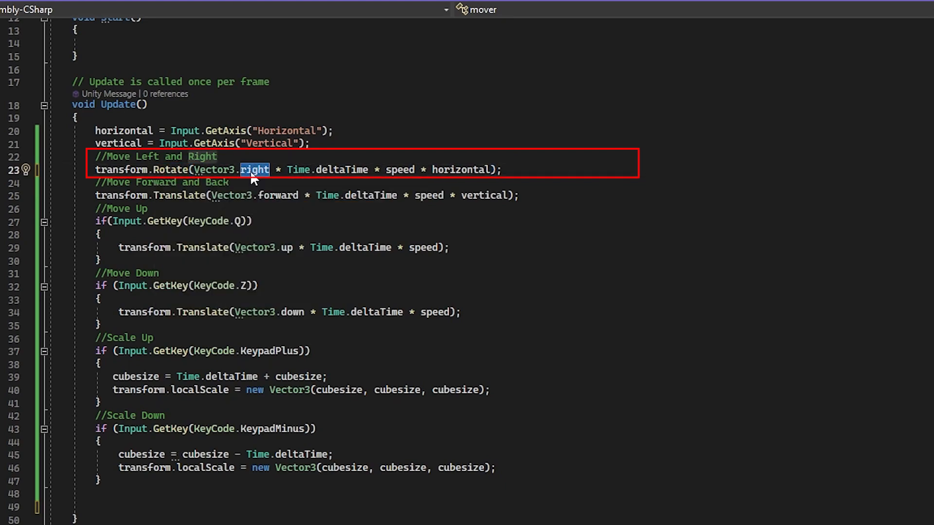
{"action": "type", "text": "up"}
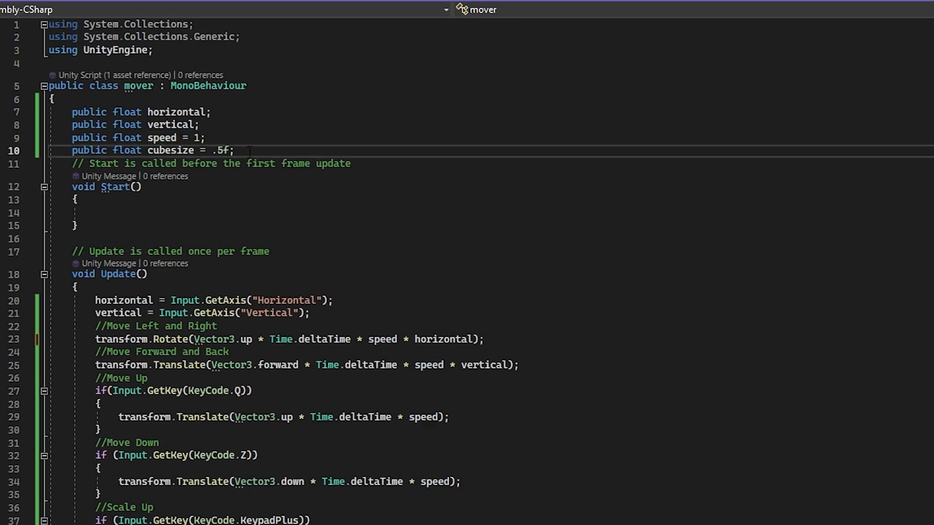
Step: Declare public float rotationSpeed = 40 below cubesize
{"action": "type", "text": "public float rotation"}
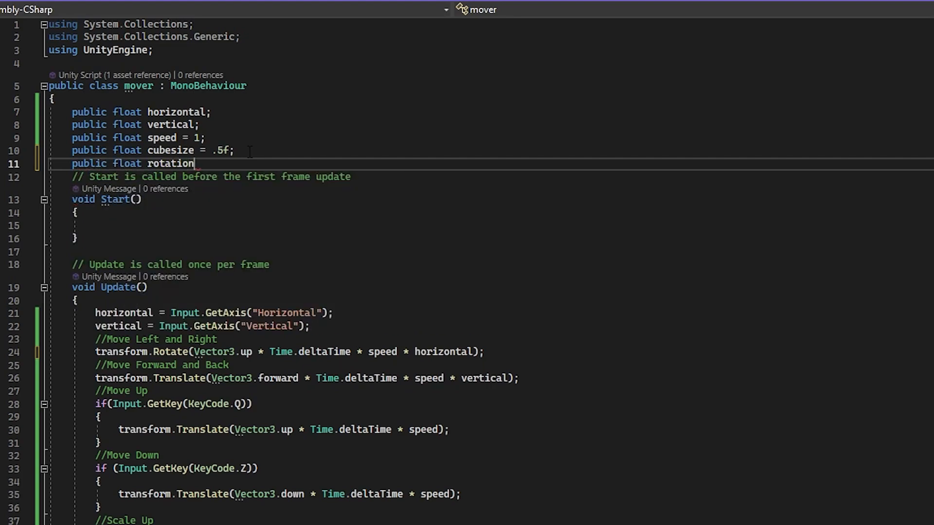
{"action": "type", "text": "Speed = 1;"}
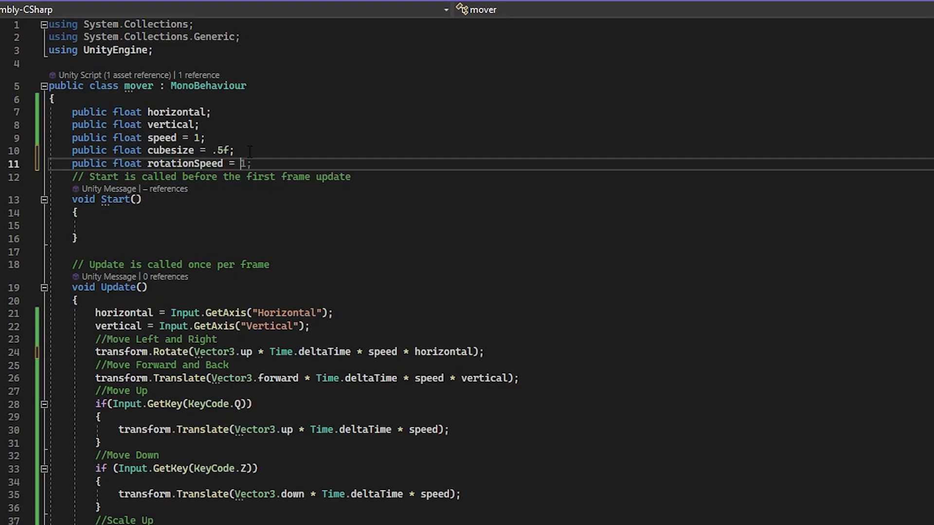
{"action": "type", "text": "40"}
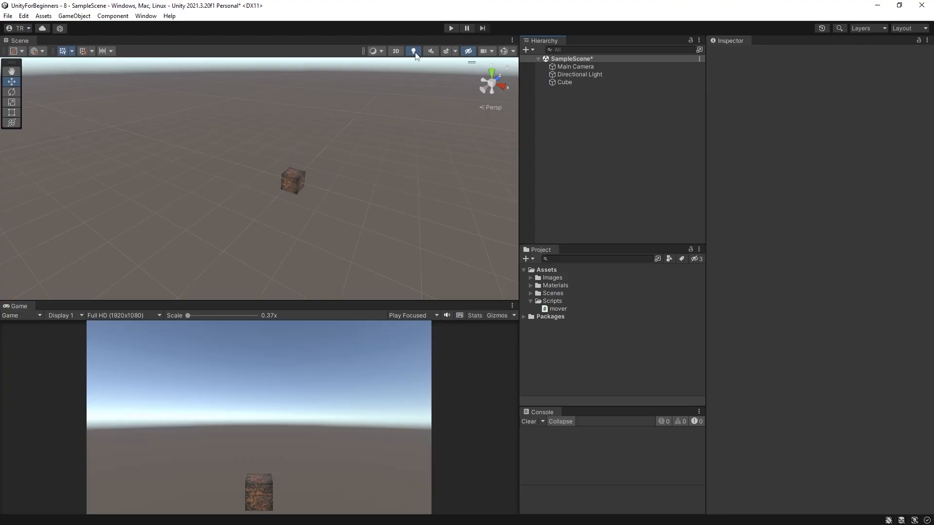
{"action": "left_click", "coordinate": [451, 28]}
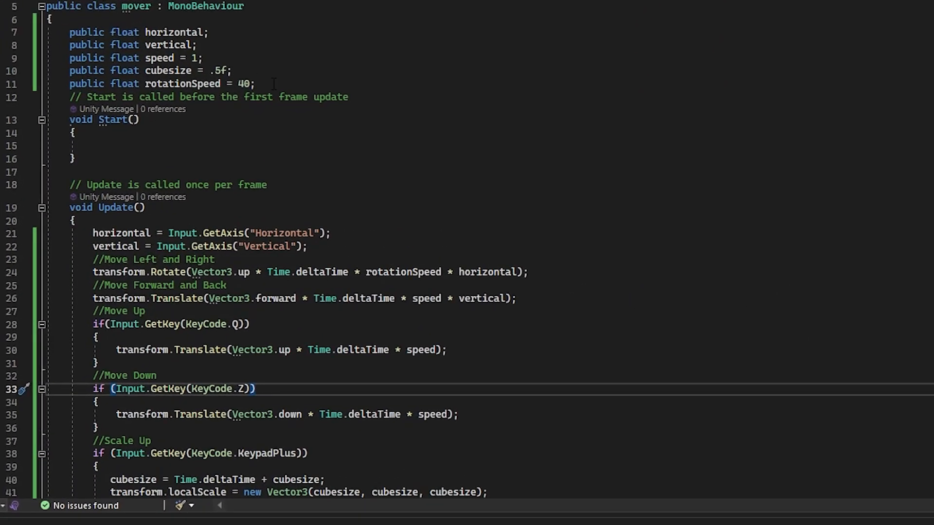
Step: Declare a private Transform cubeTF field
{"action": "type", "text": "private Transform"}
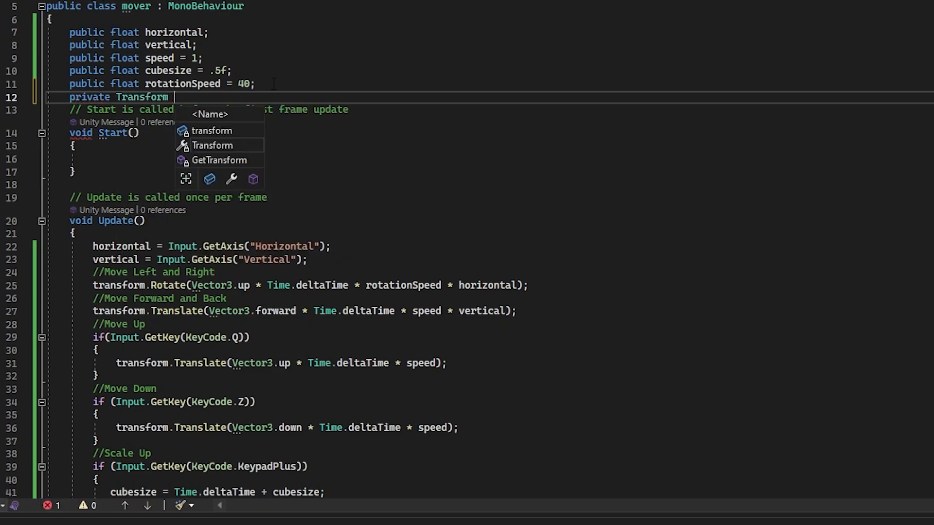
{"action": "type", "text": "cube"}
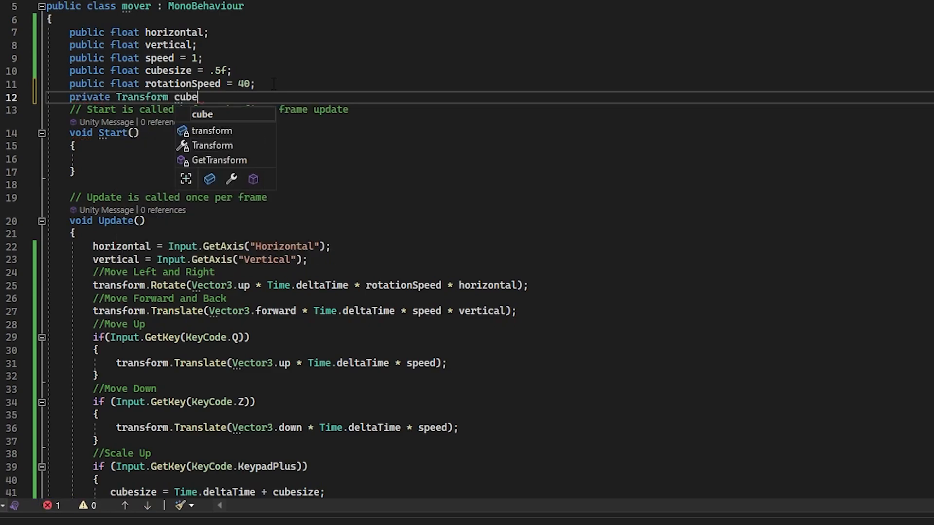
{"action": "type", "text": "TF;"}
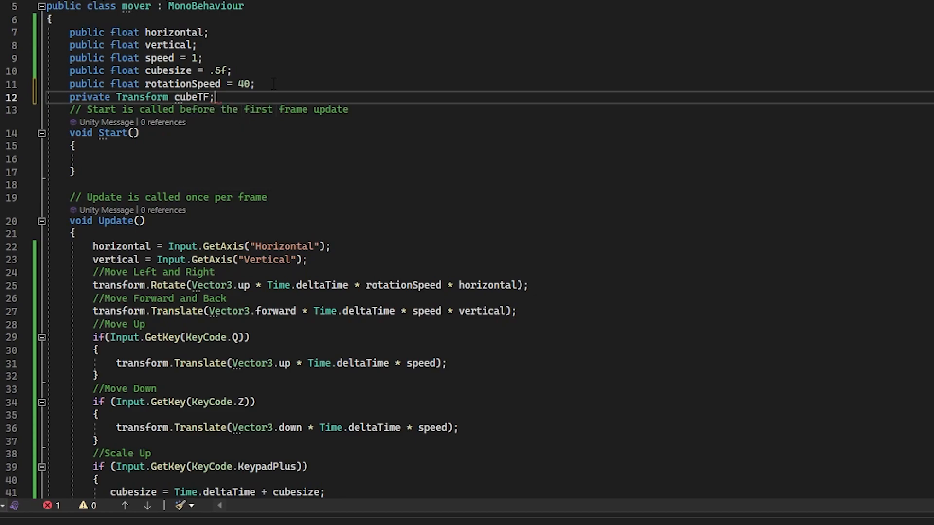
Step: In Start, set cubeTF with GetComponent<Transform>() and read cubesize from localScale.x
{"action": "left_click", "coordinate": [71, 159]}
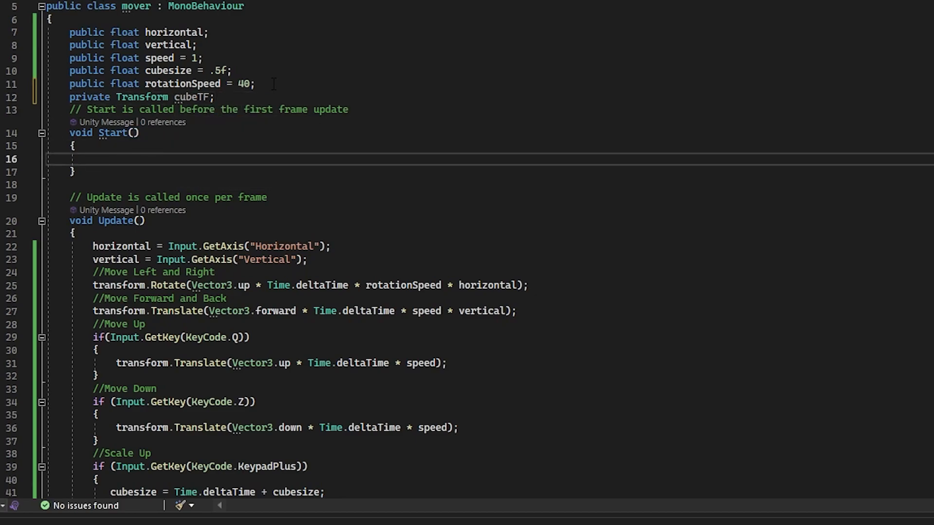
{"action": "type", "text": "cubeTF = GetComponent<Transform>();"}
{"action": "type", "text": "cubesize"}
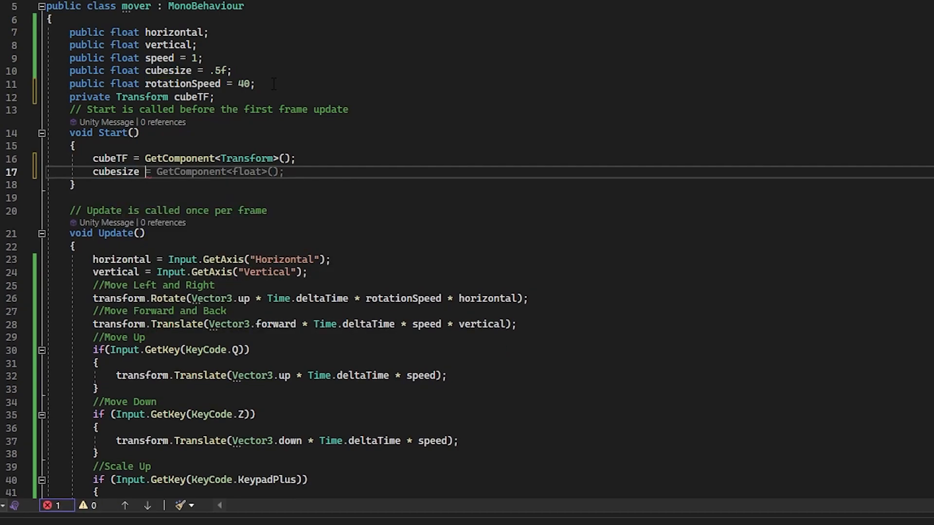
{"action": "type", "text": "cubeTF"}
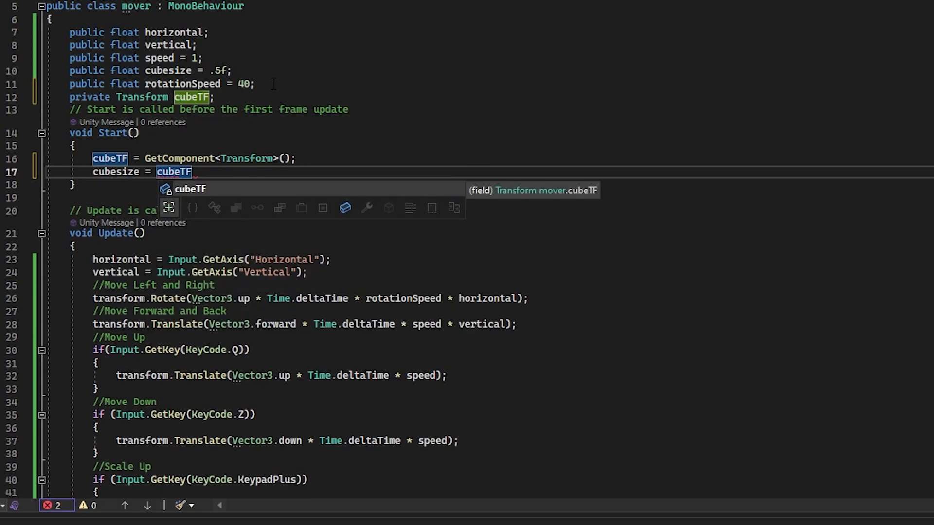
{"action": "type", "text": ".lo"}
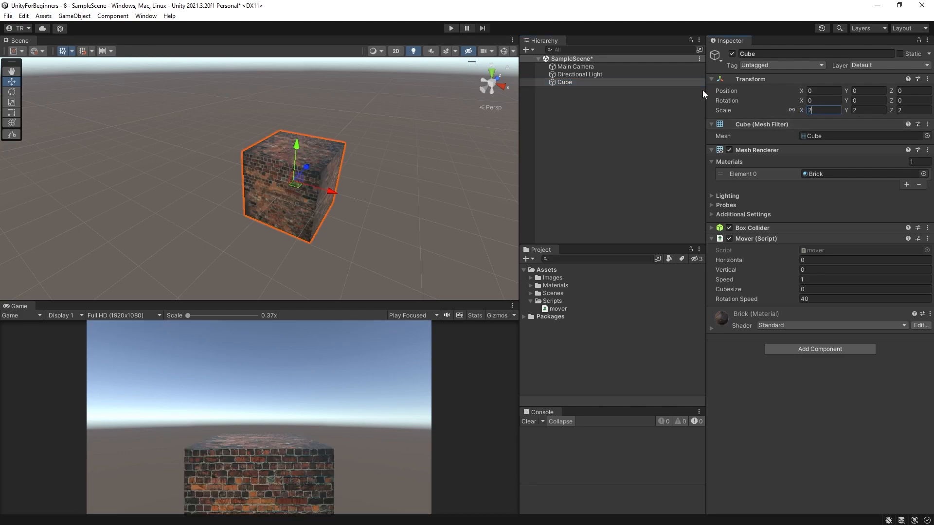
Step: Confirm the brick cube's Transform scale is 2 on X, Y and Z, then open the mover script
{"action": "left_click", "coordinate": [450, 28]}
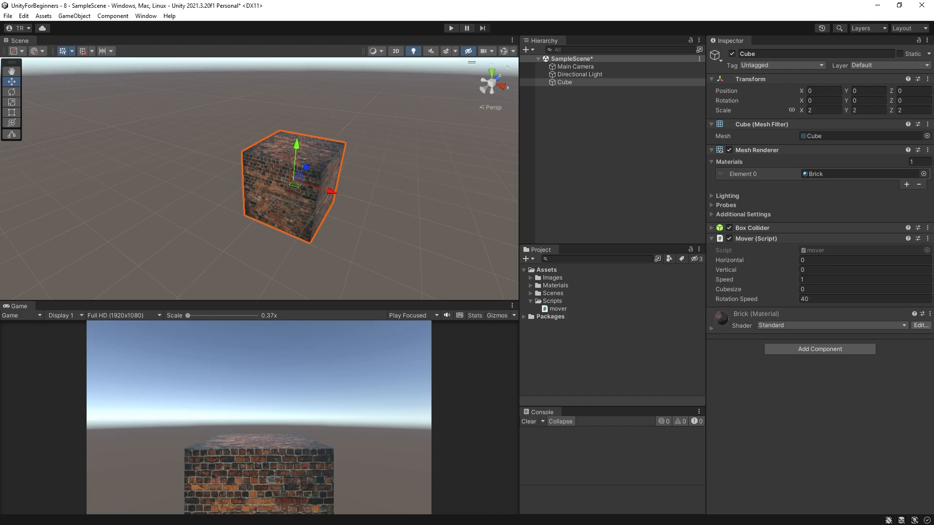
{"action": "double_click", "coordinate": [557, 308]}
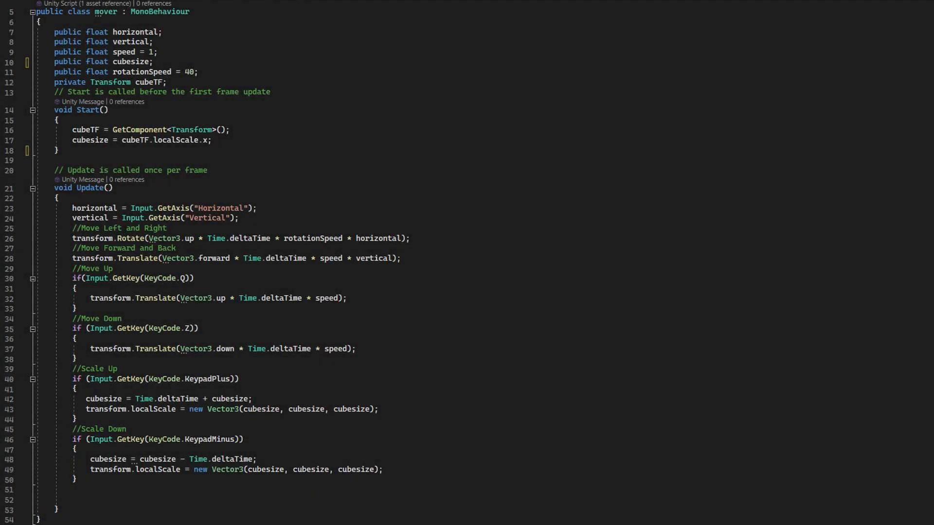